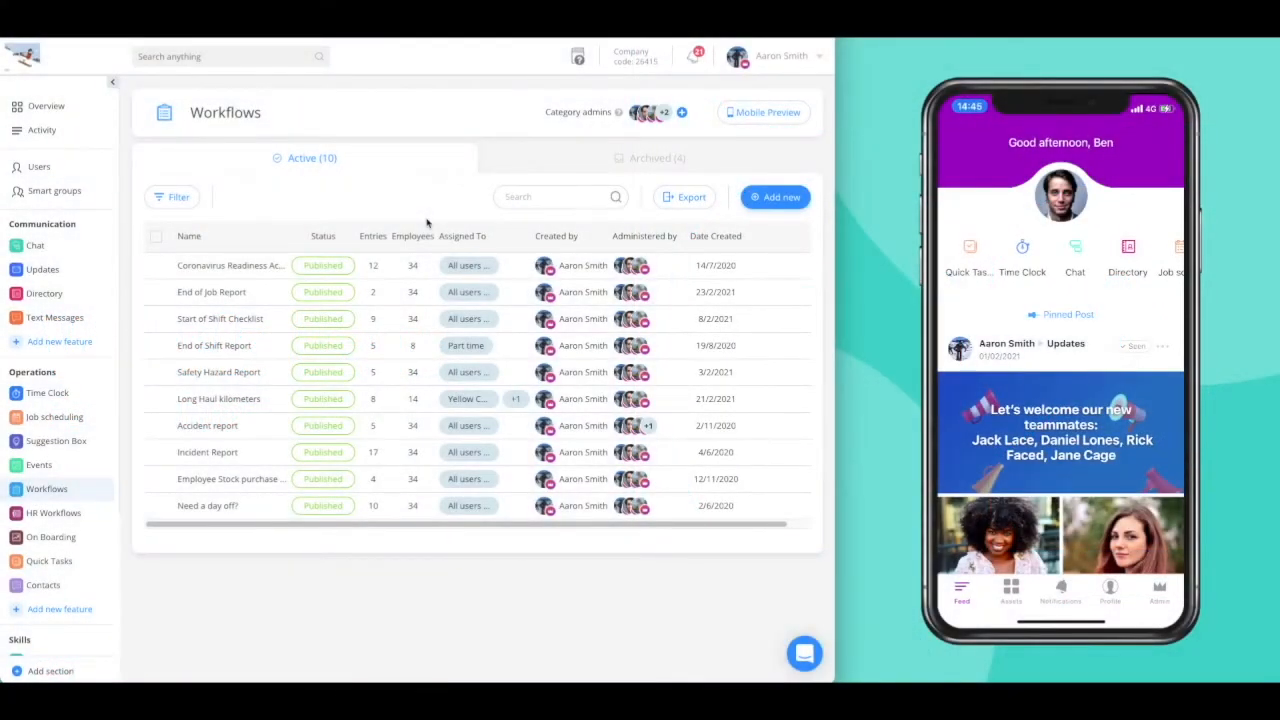
pyautogui.moveTo(450, 142)
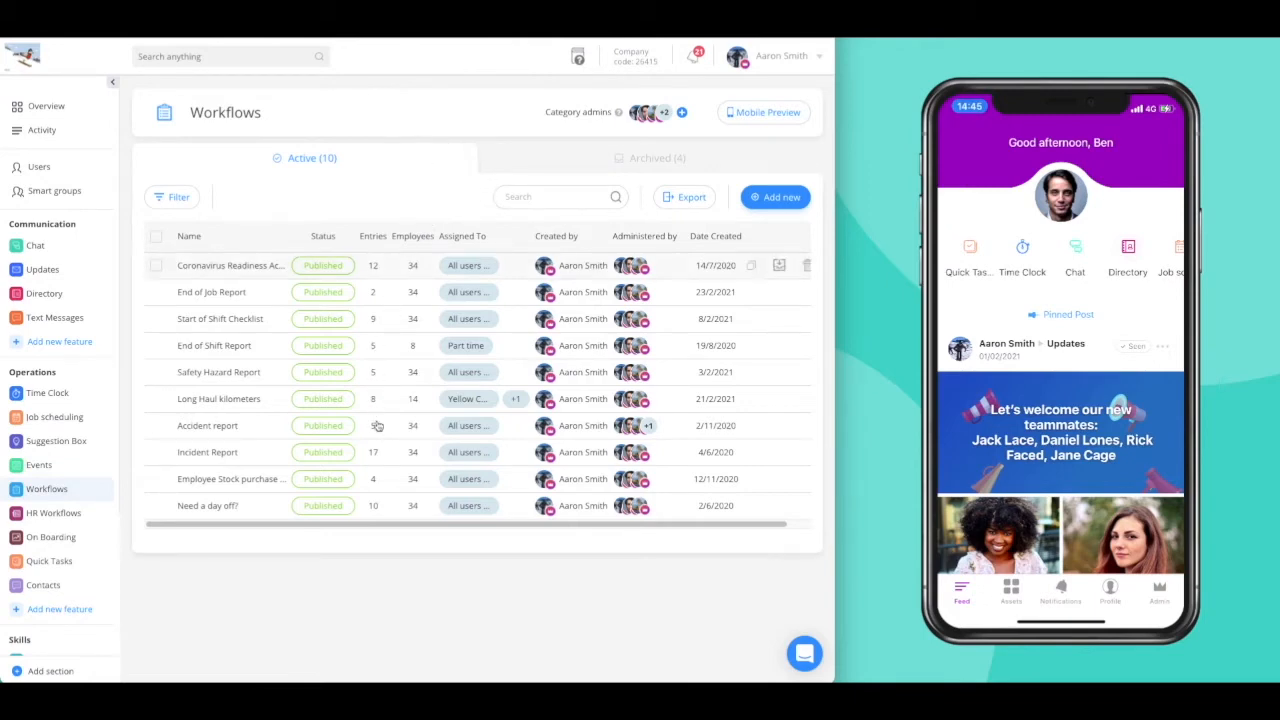
pyautogui.moveTo(376, 452)
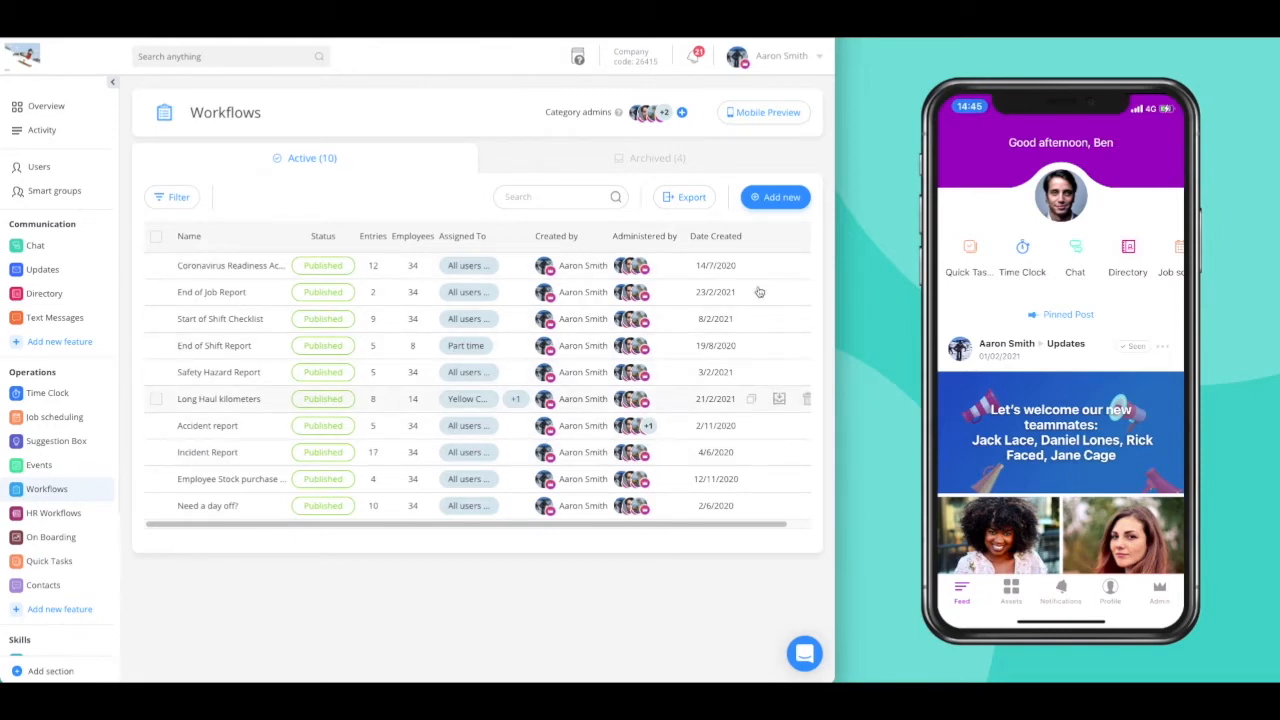
pyautogui.moveTo(1060, 280)
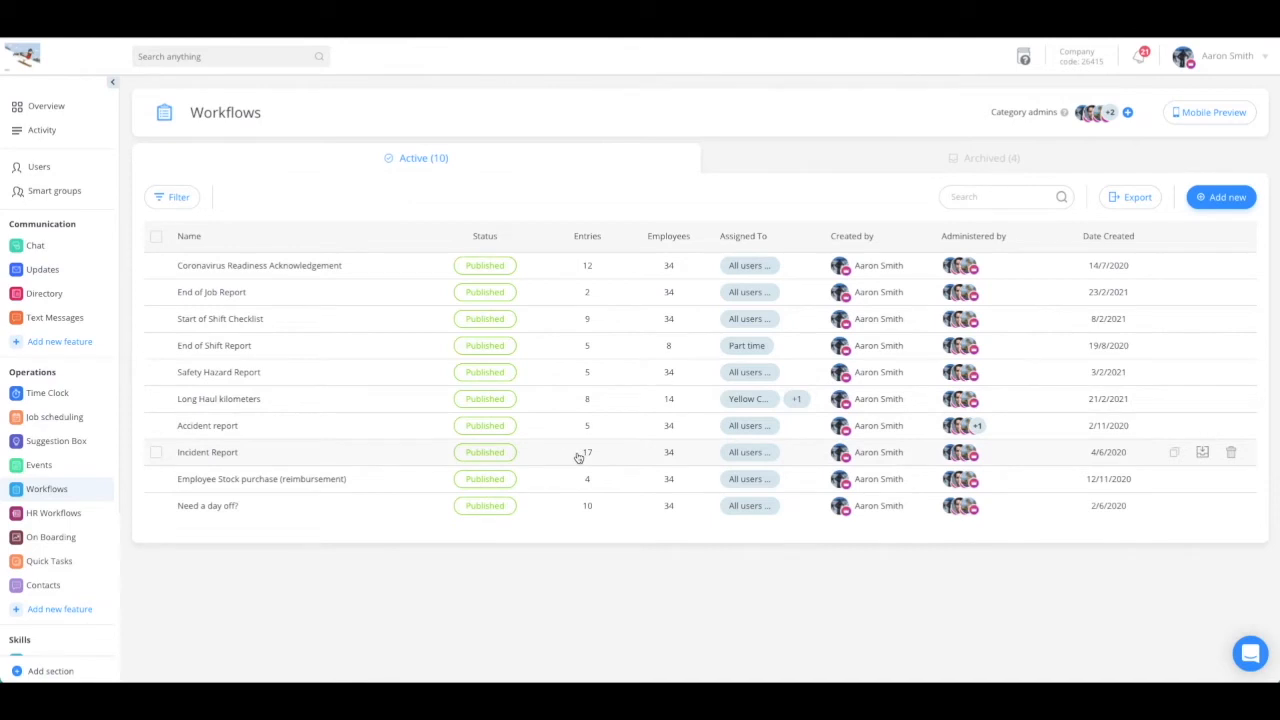
# Step: Show all submitted entries of the Incident Report workflow as a table
pyautogui.click(208, 452)
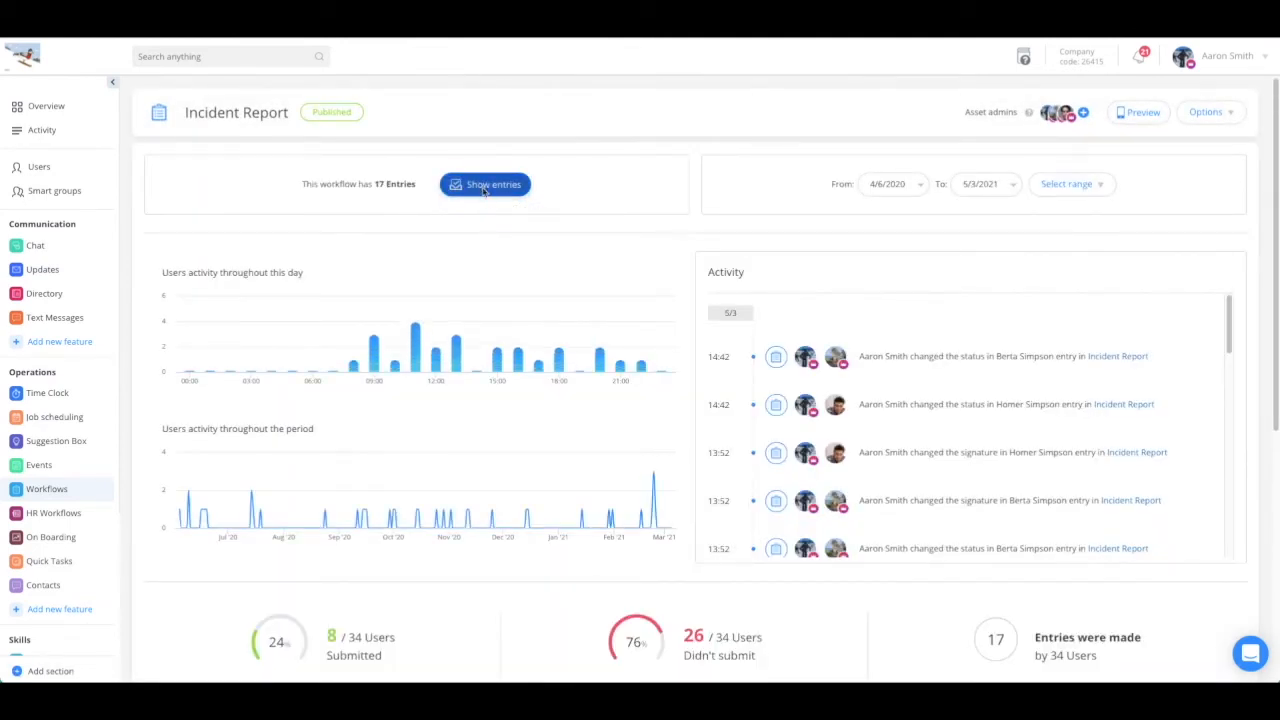
pyautogui.click(484, 184)
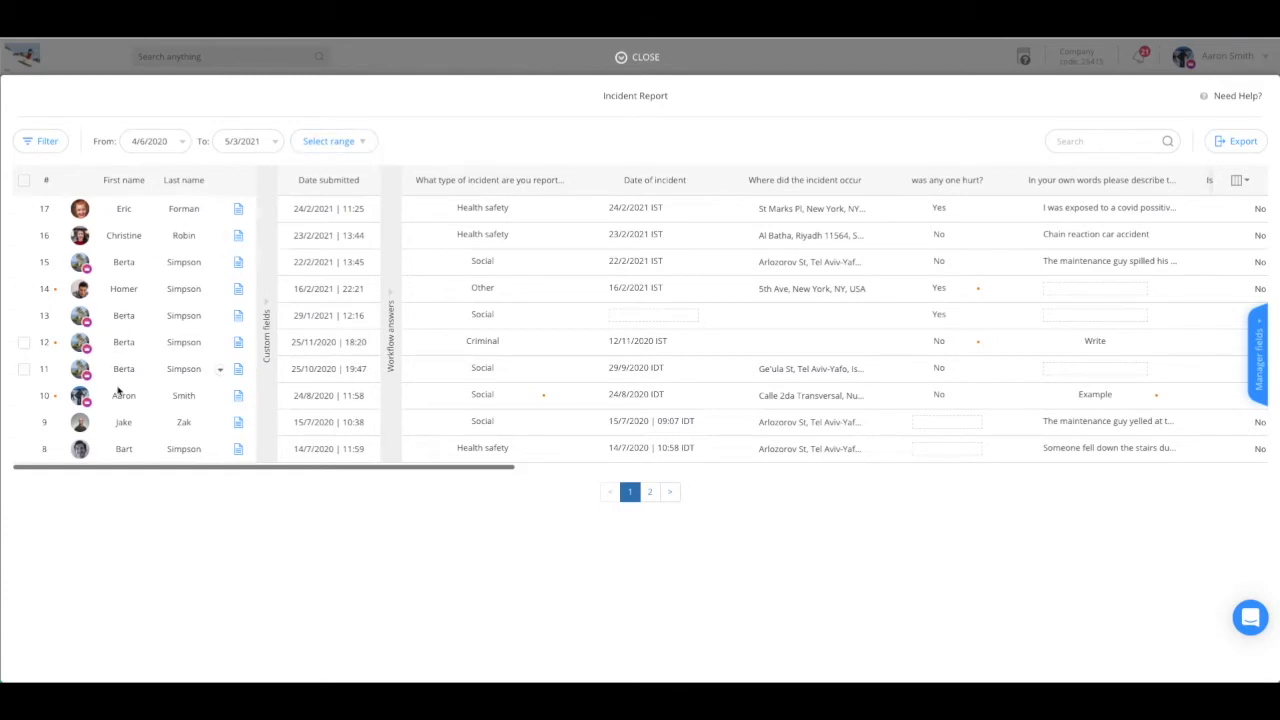
pyautogui.moveTo(864, 360)
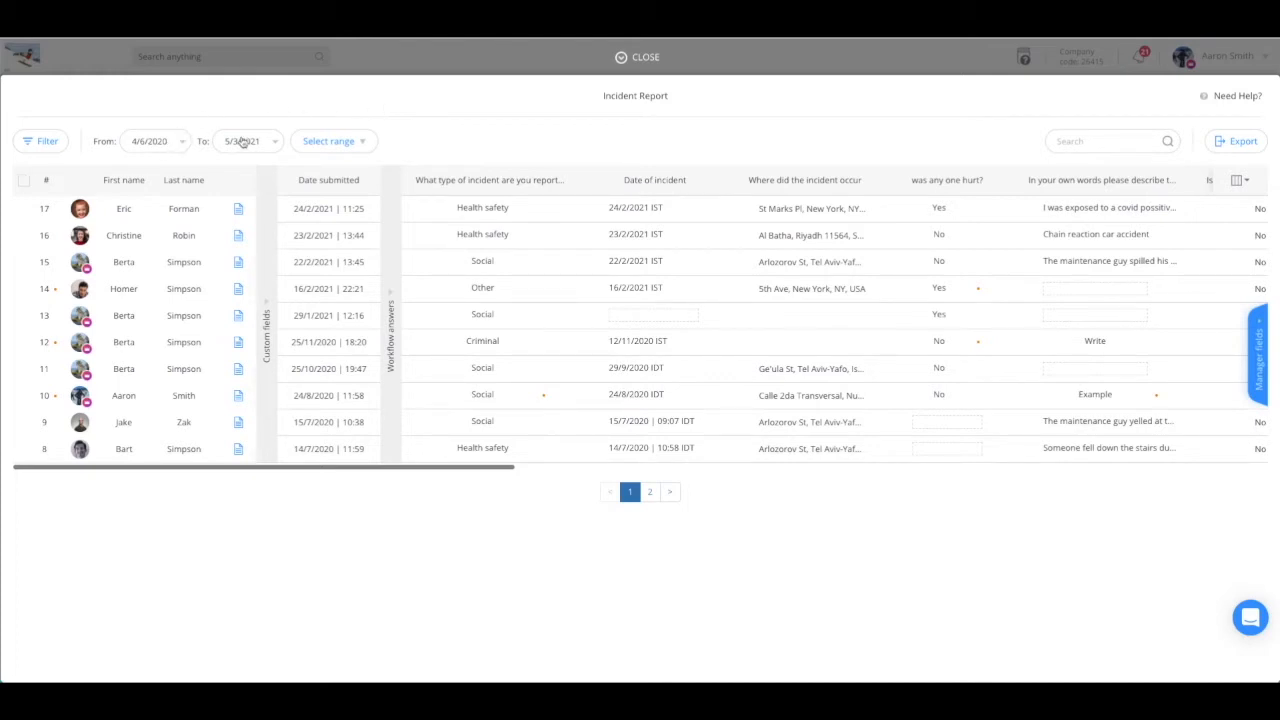
# Step: Check the preset date ranges, then add a first filter condition row to the entries
pyautogui.click(332, 140)
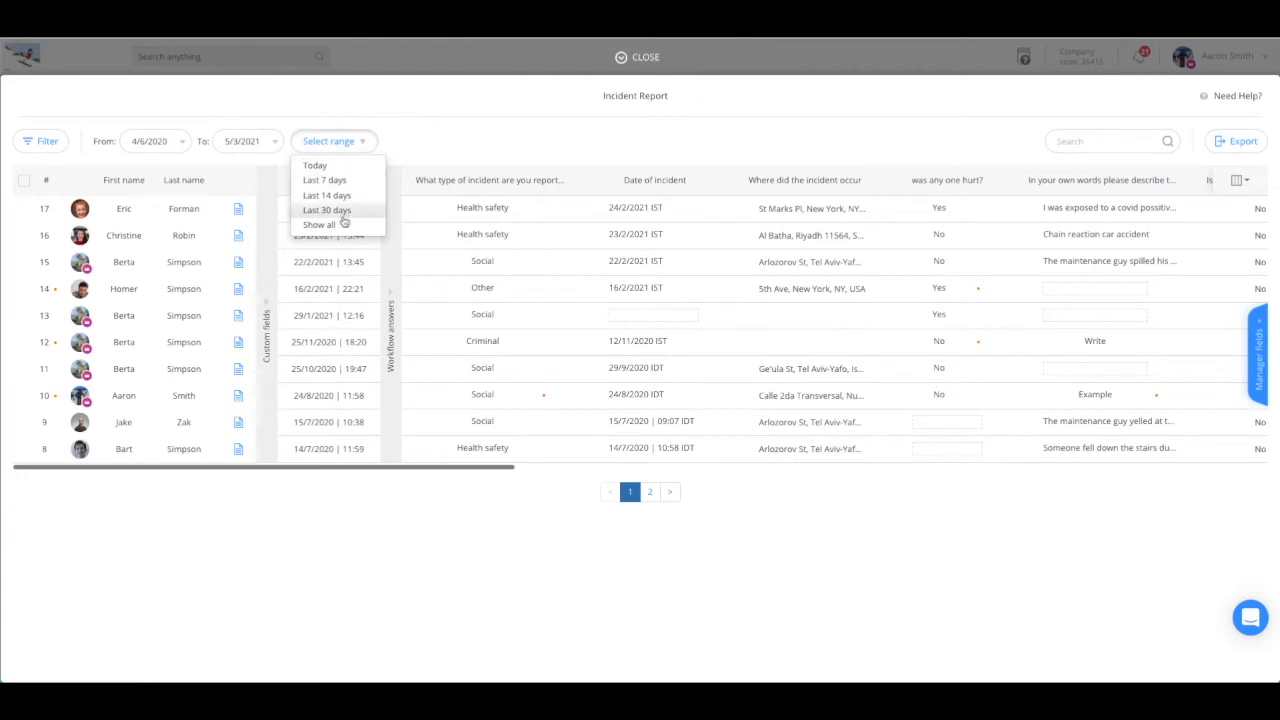
pyautogui.click(416, 140)
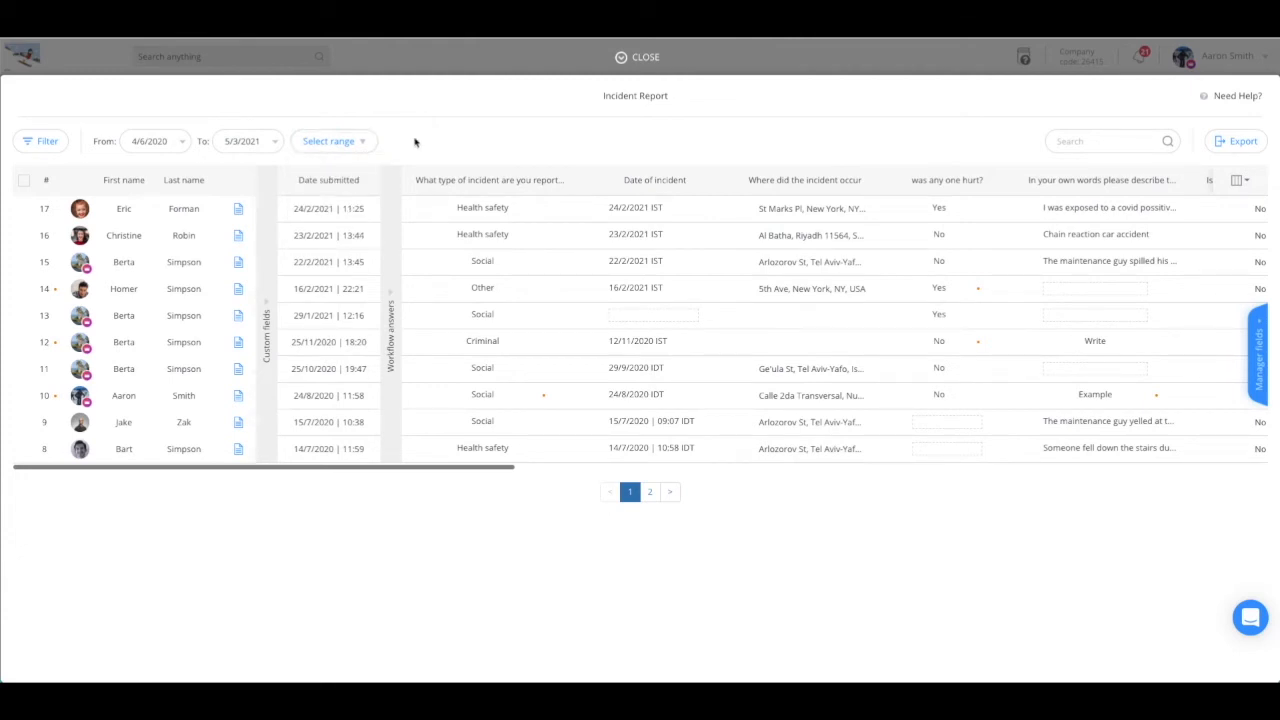
pyautogui.click(44, 140)
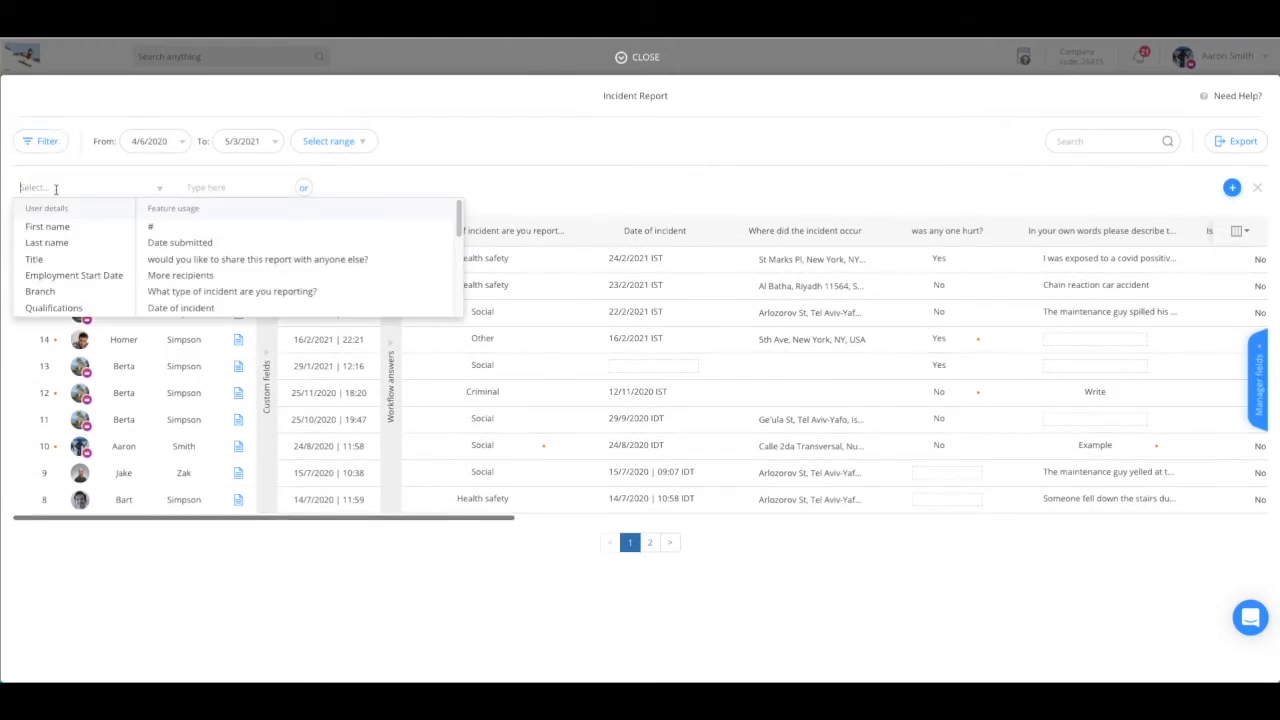
# Step: Filter entries to first names containing 'Berta', leaving 6 of 17
pyautogui.click(48, 226)
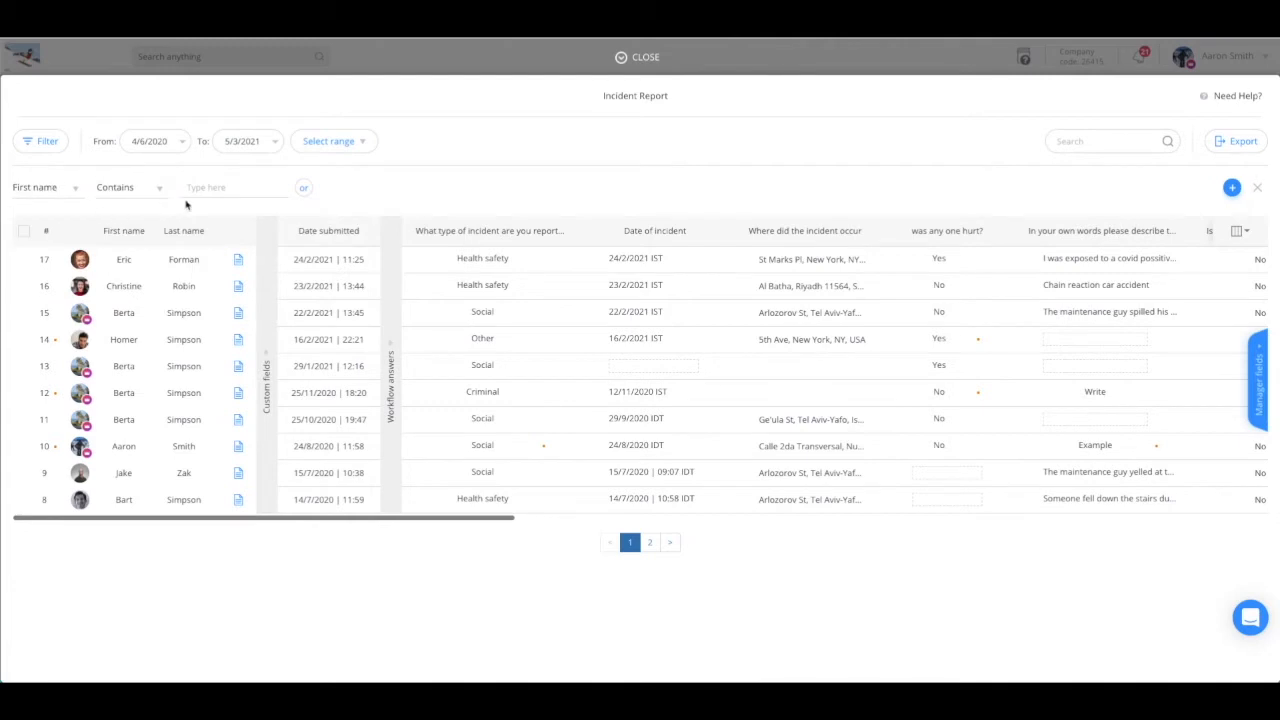
pyautogui.write('b')
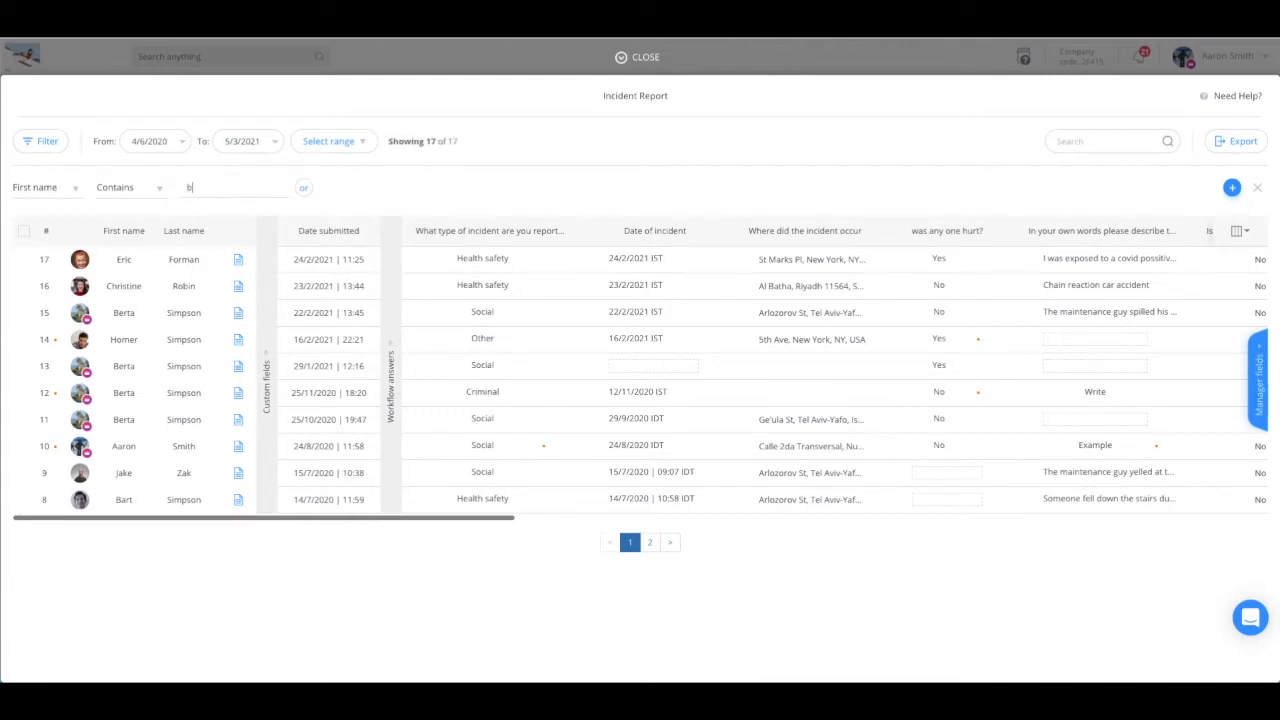
pyautogui.write('erta')
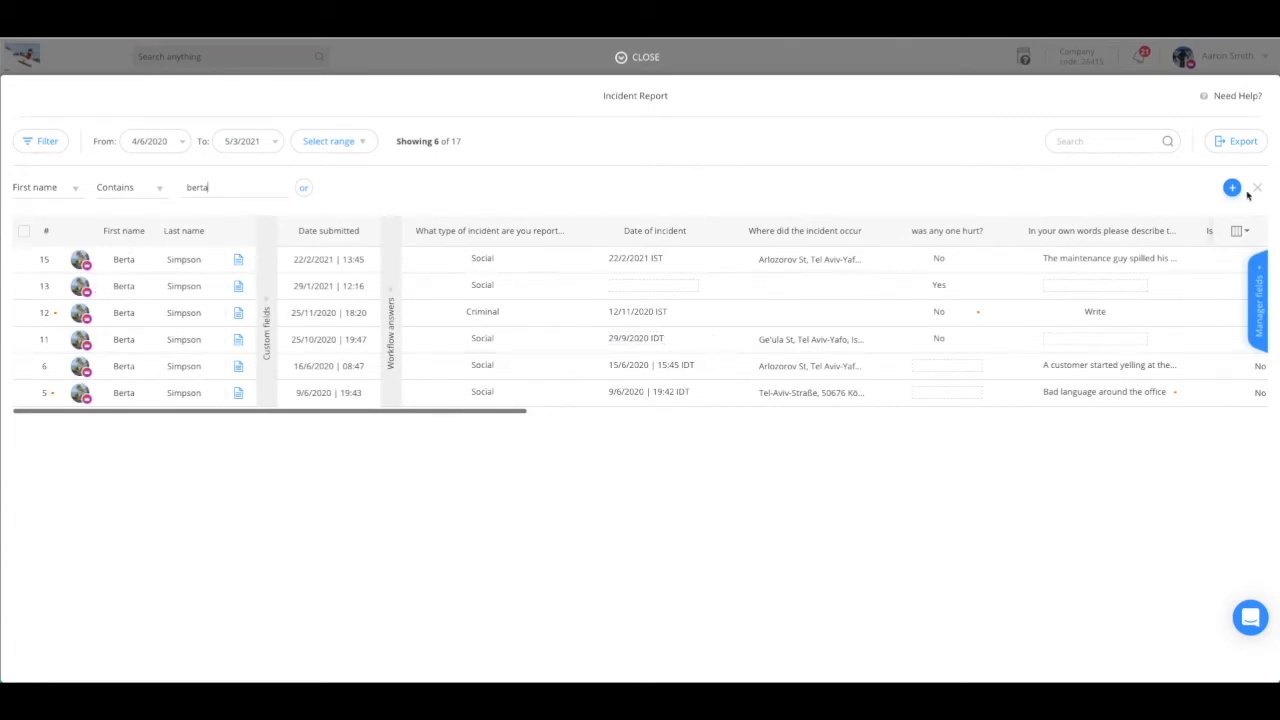
# Step: Add an 'and' condition: incident type Is Social, leaving 5 of 17 Berta entries
pyautogui.click(1232, 188)
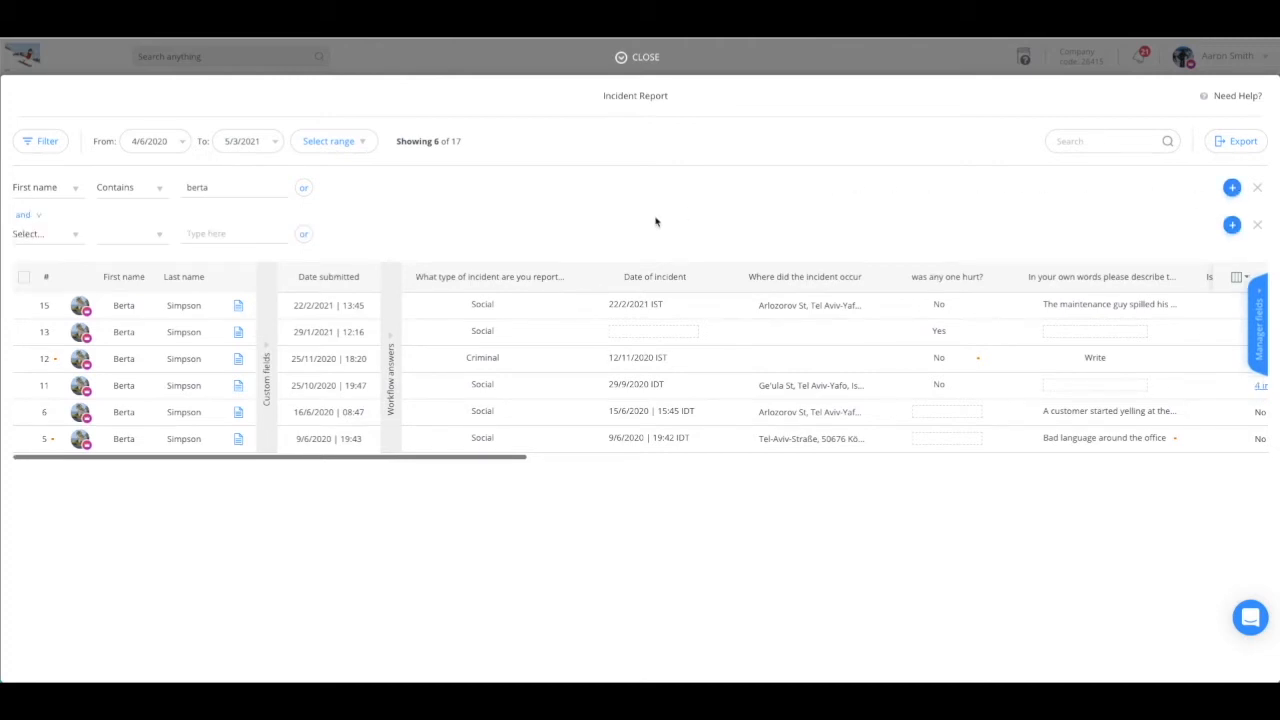
pyautogui.click(482, 304)
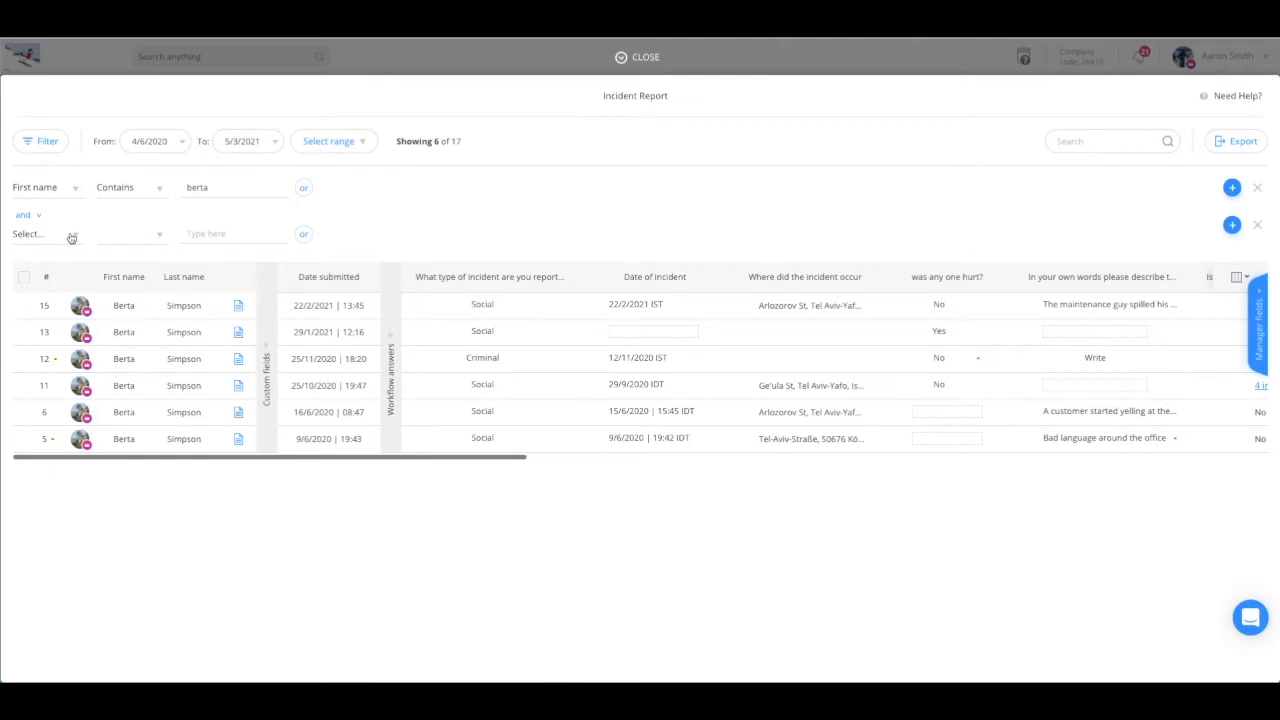
pyautogui.click(90, 232)
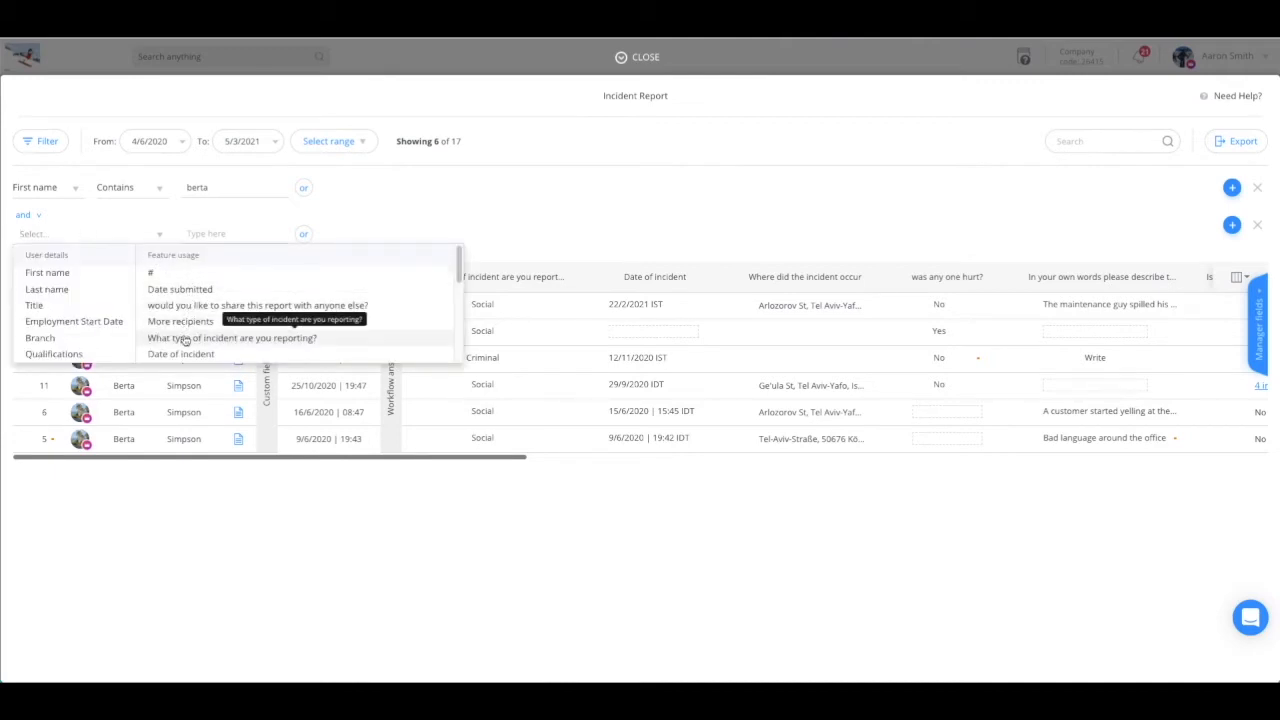
pyautogui.click(232, 336)
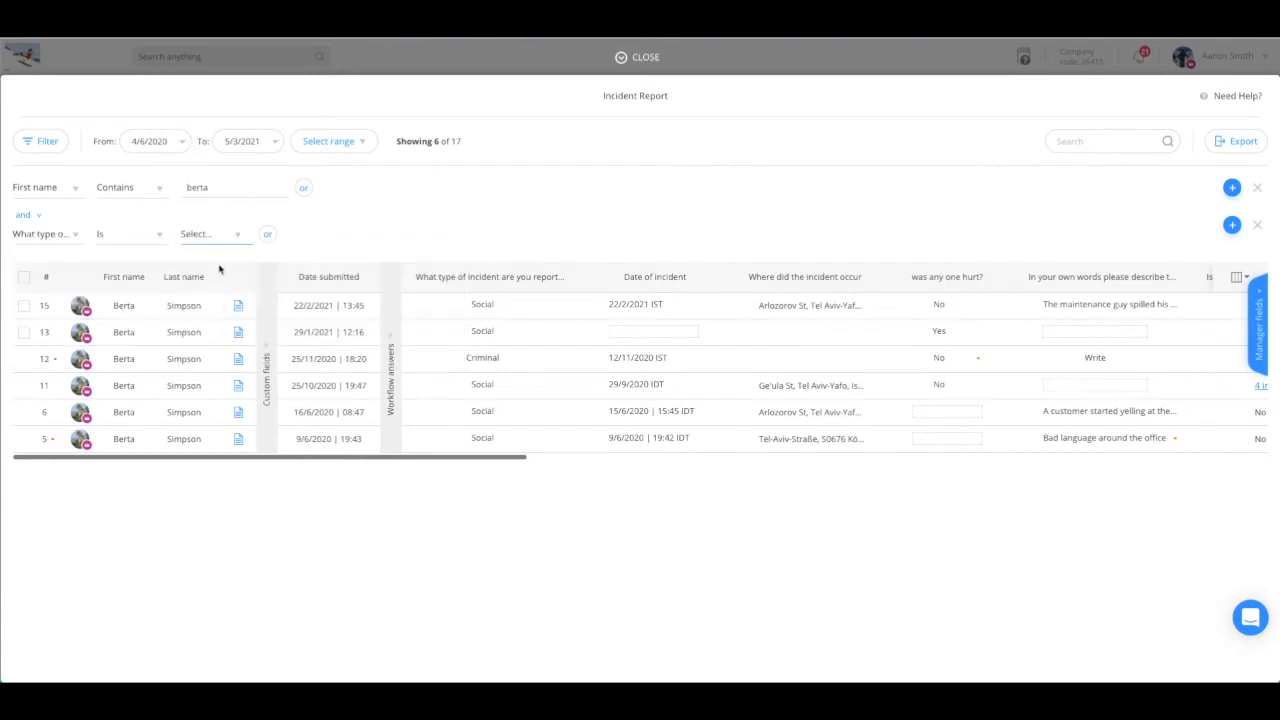
pyautogui.click(210, 232)
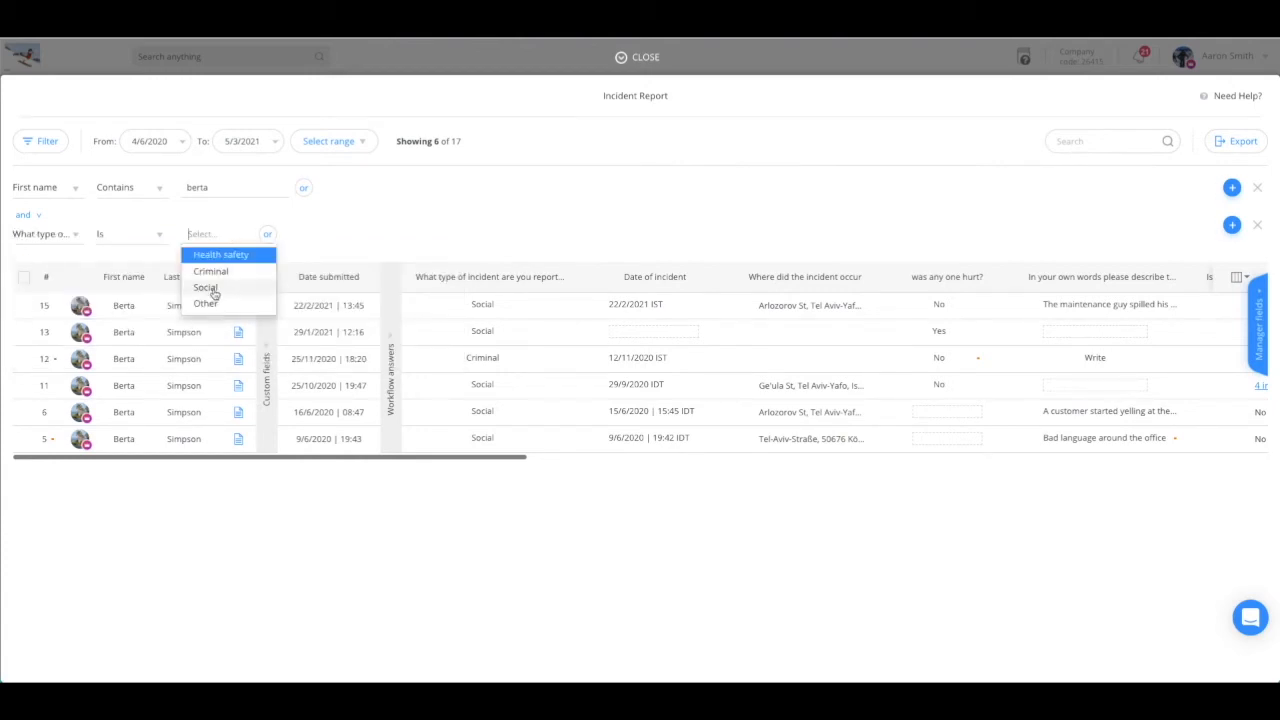
pyautogui.click(204, 288)
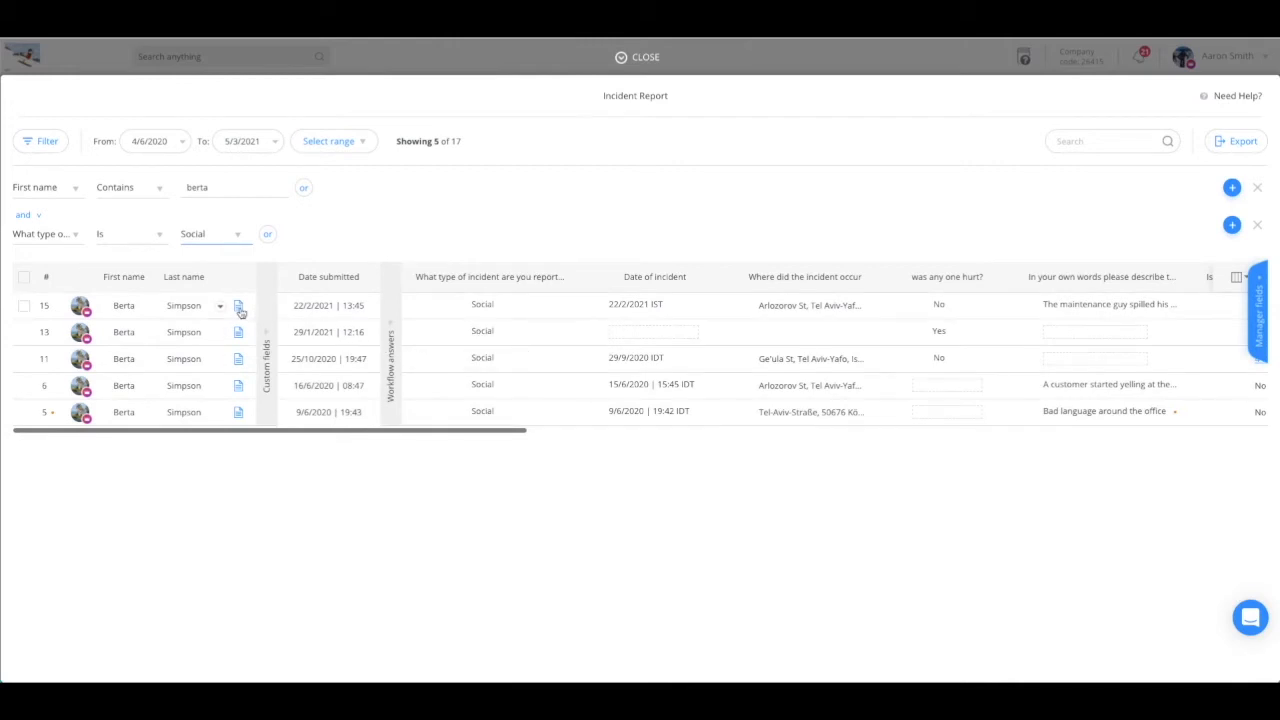
pyautogui.click(238, 304)
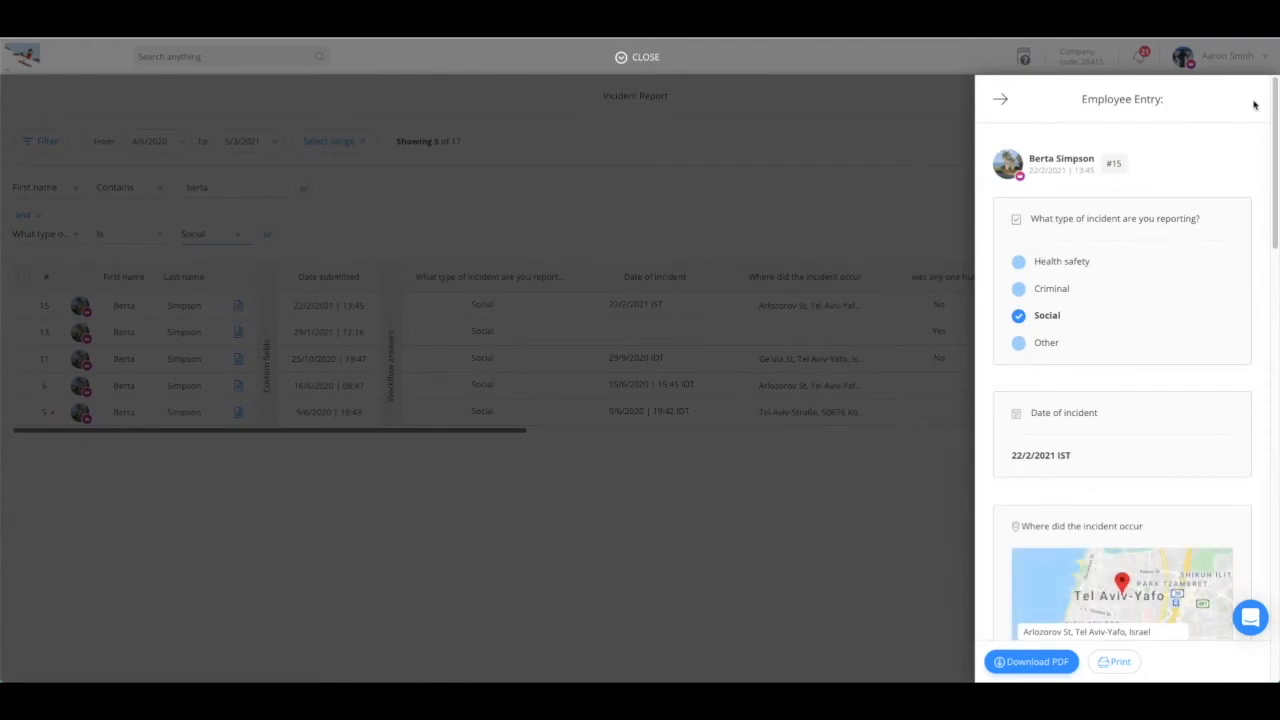
pyautogui.scroll(-3)
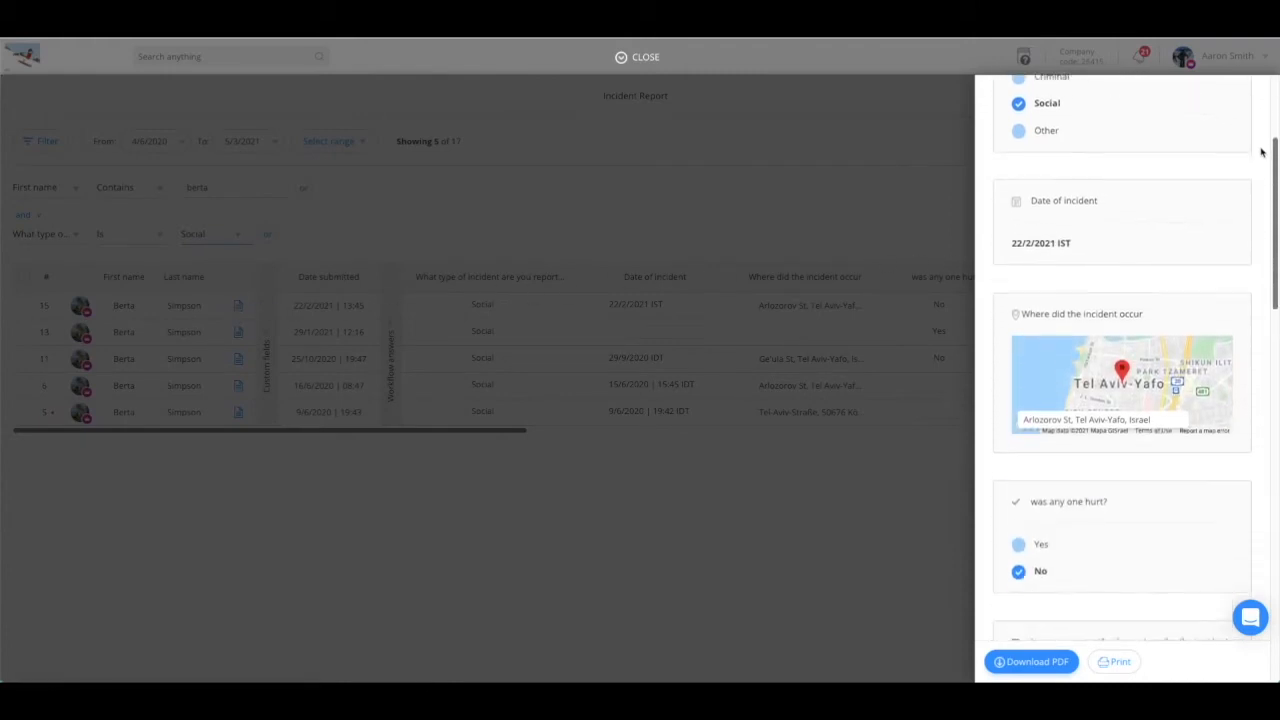
pyautogui.scroll(-3)
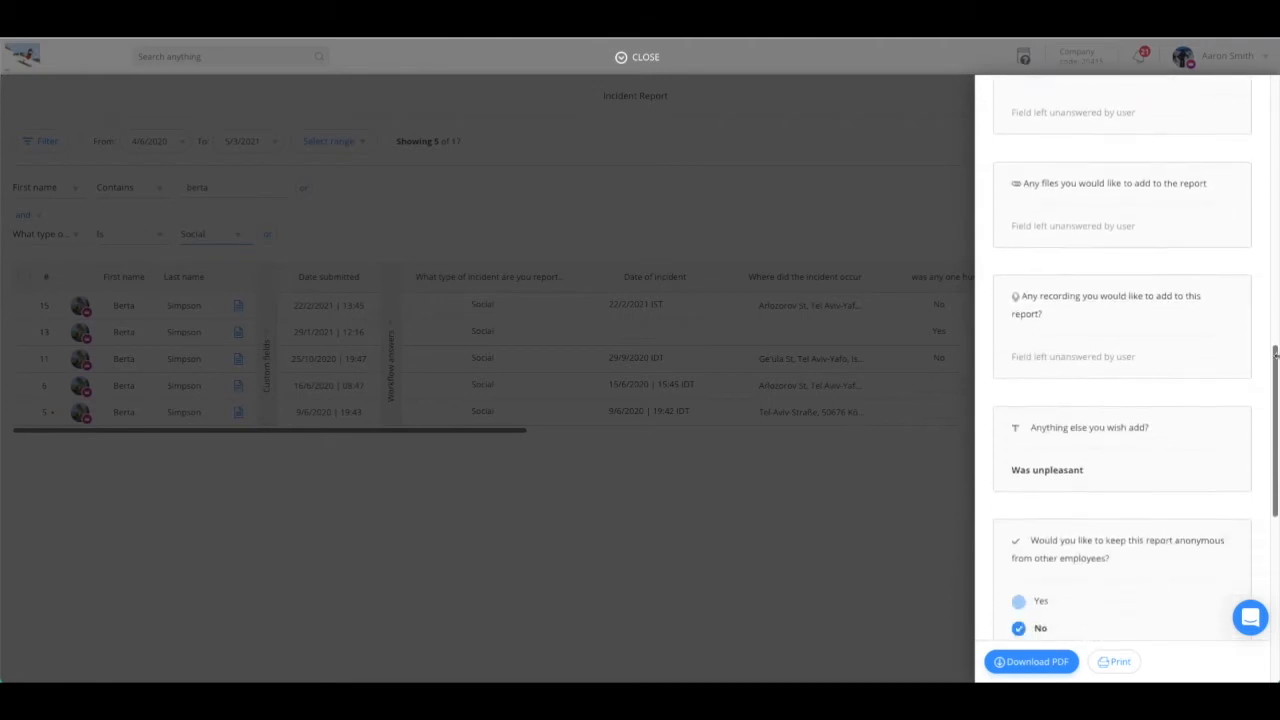
pyautogui.scroll(-3)
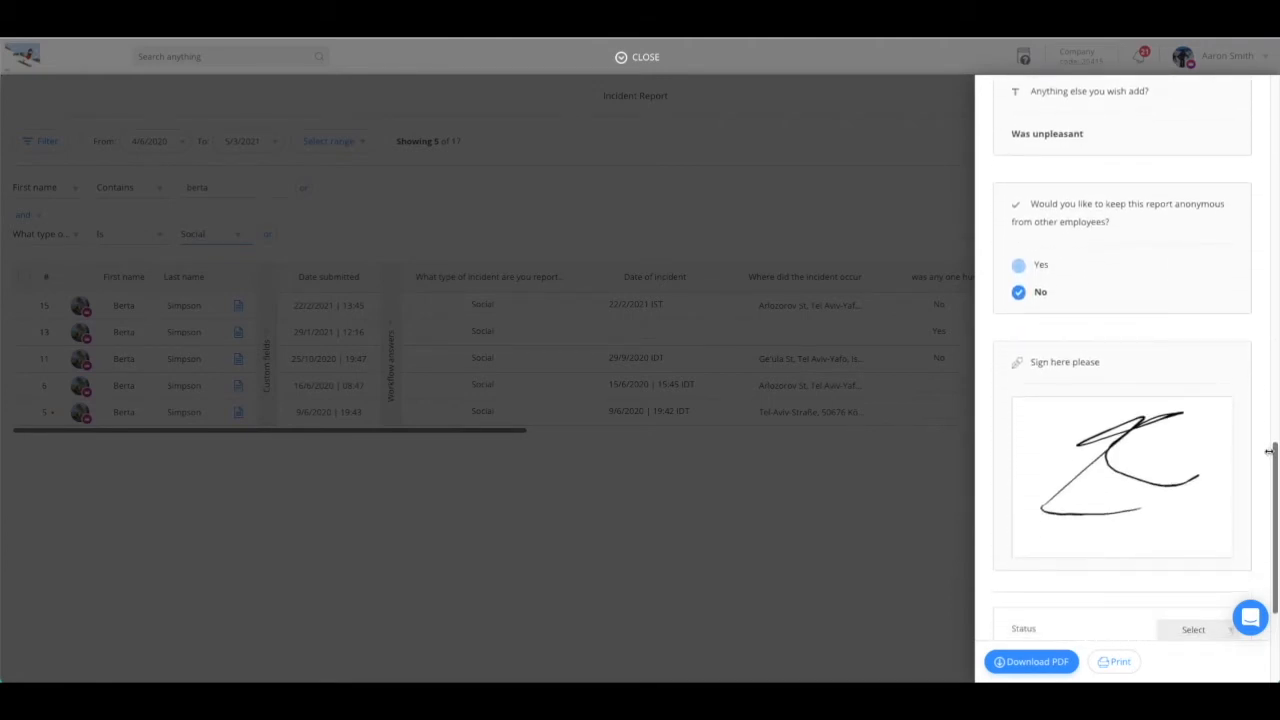
pyautogui.scroll(-3)
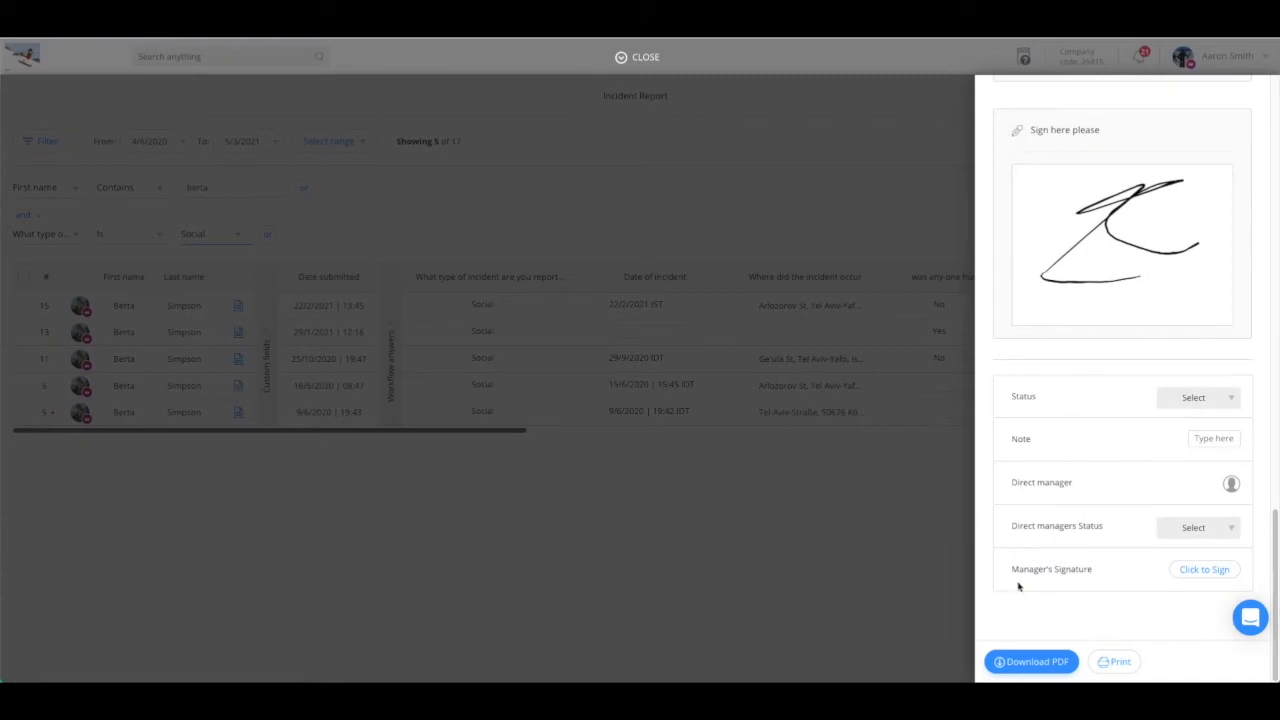
pyautogui.moveTo(1162, 380)
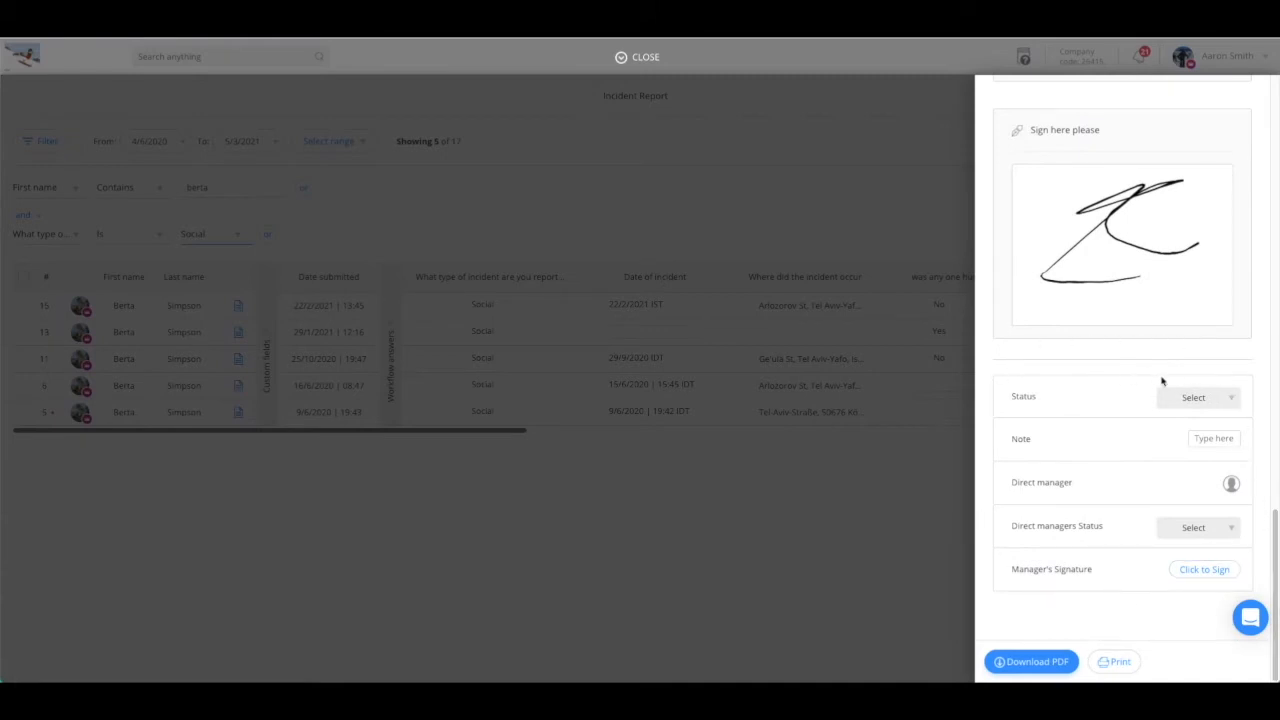
# Step: Set the entry status to Looking into with the note 'I will have a chat with him'
pyautogui.click(1196, 396)
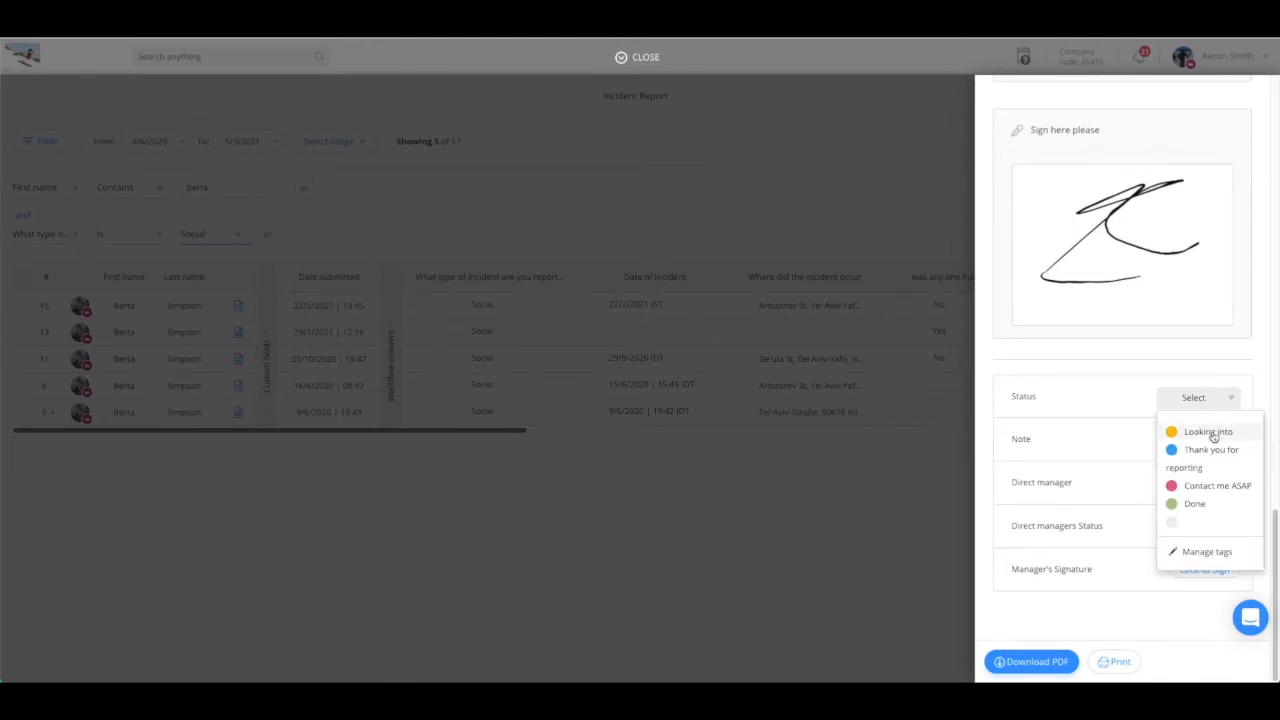
pyautogui.click(1208, 432)
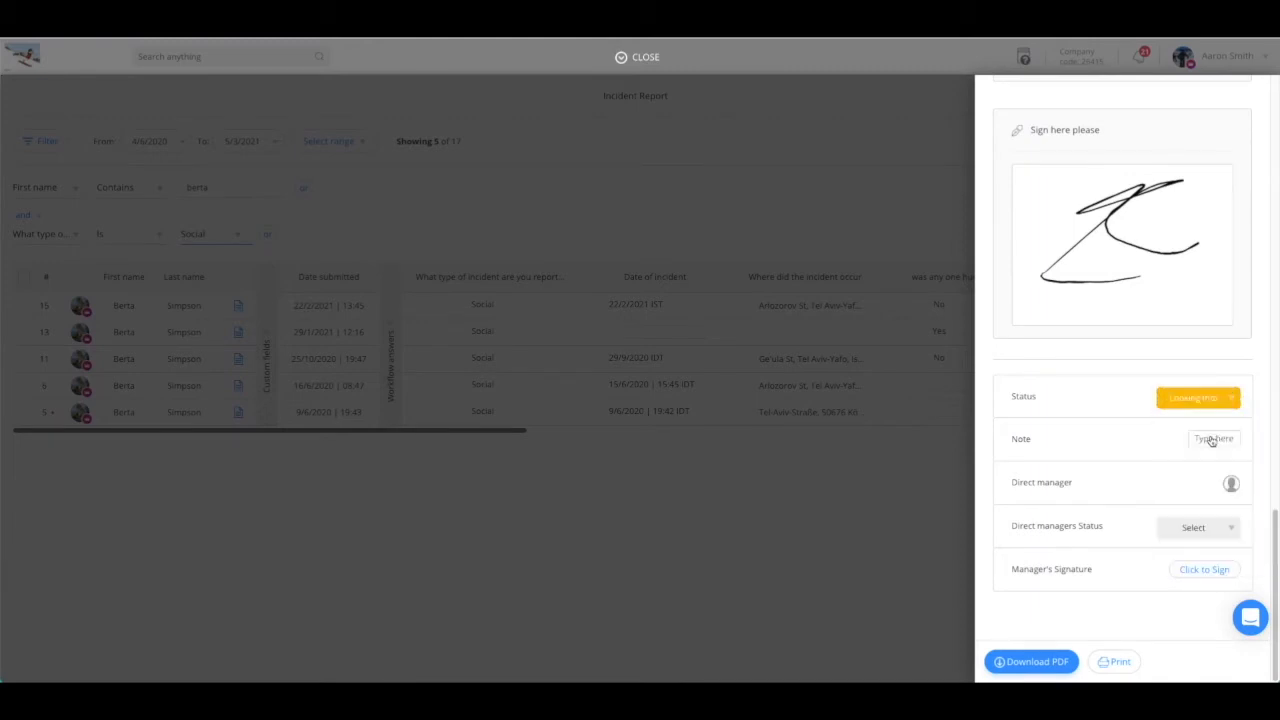
pyautogui.click(1212, 438)
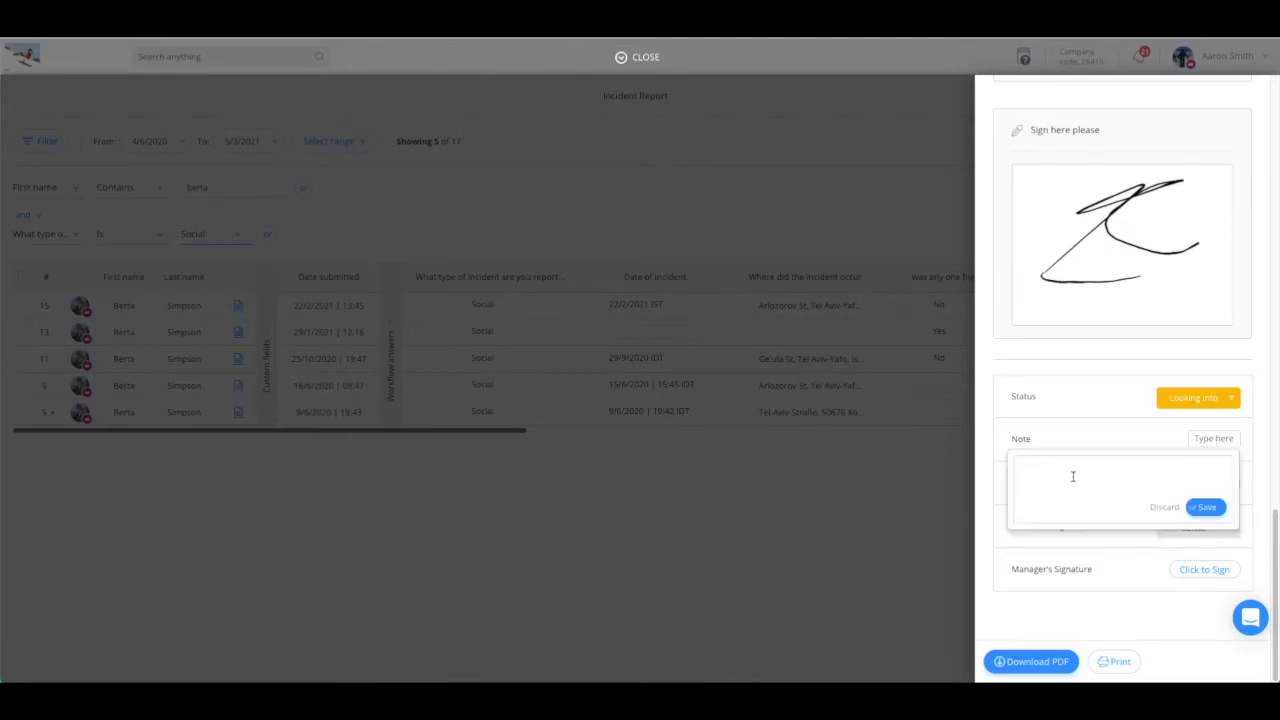
pyautogui.write('I will have a chat w')
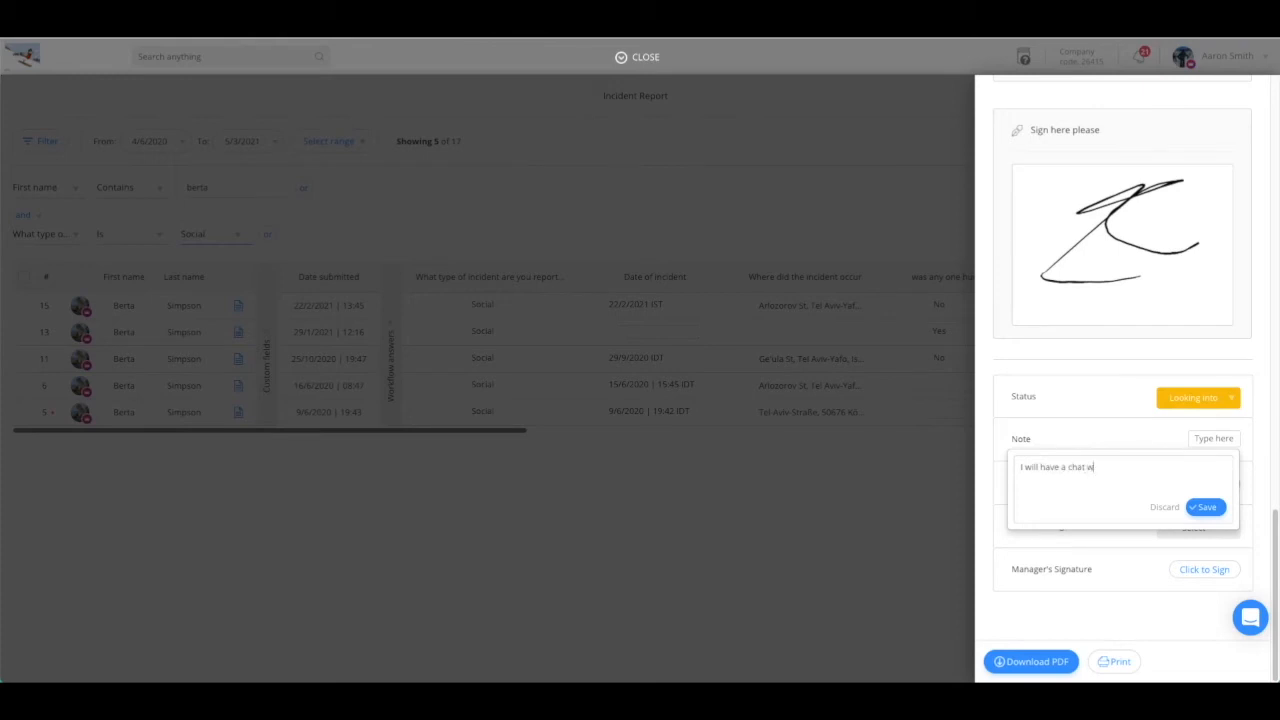
pyautogui.write('ith him')
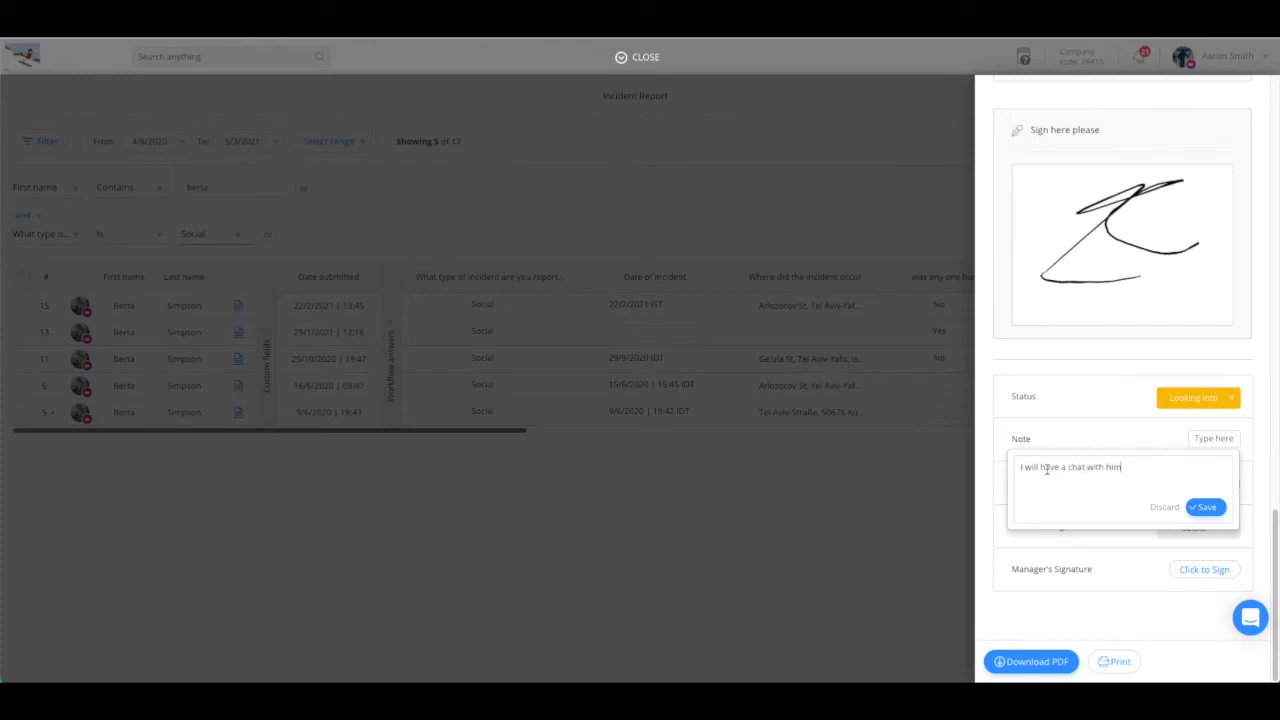
pyautogui.click(1204, 508)
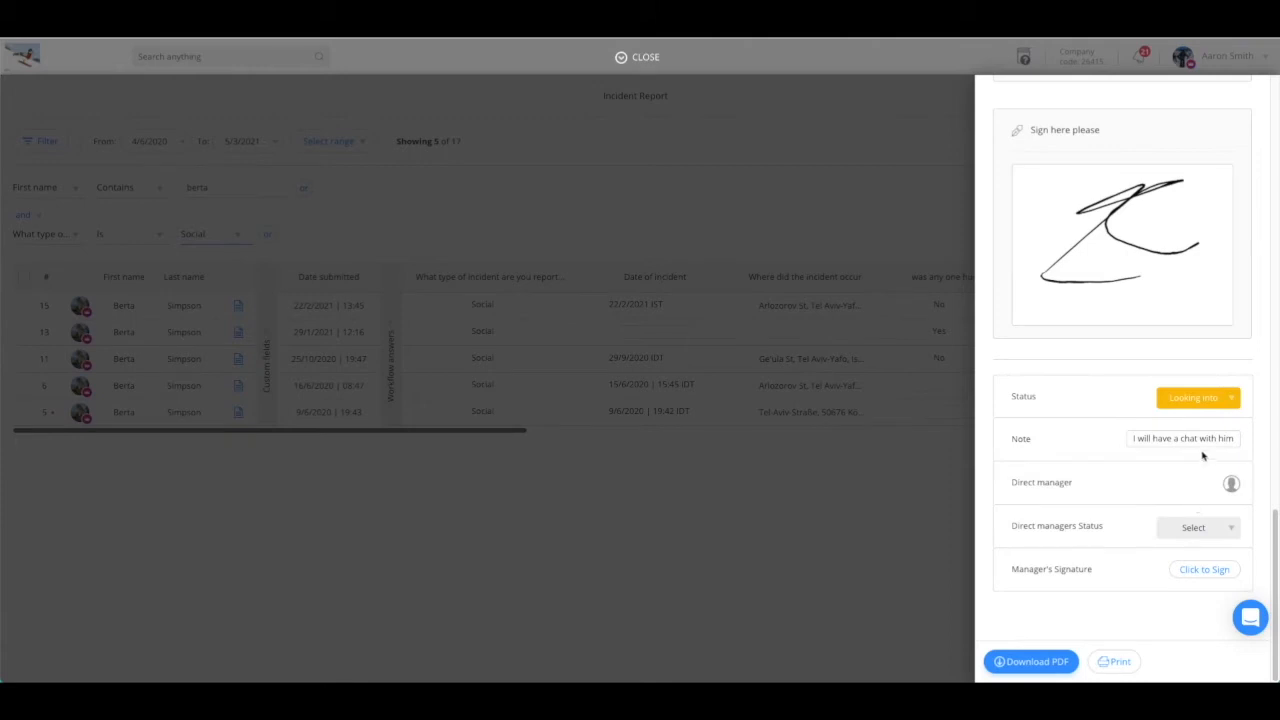
pyautogui.moveTo(1232, 484)
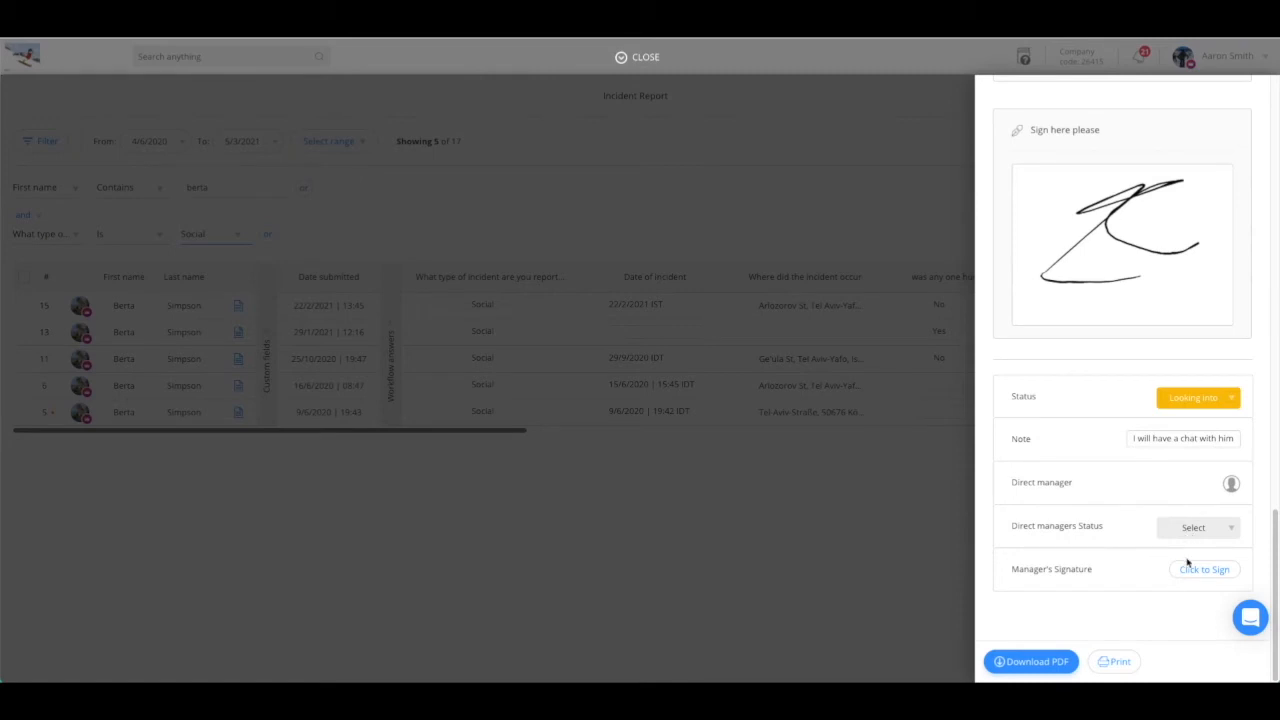
pyautogui.moveTo(898, 488)
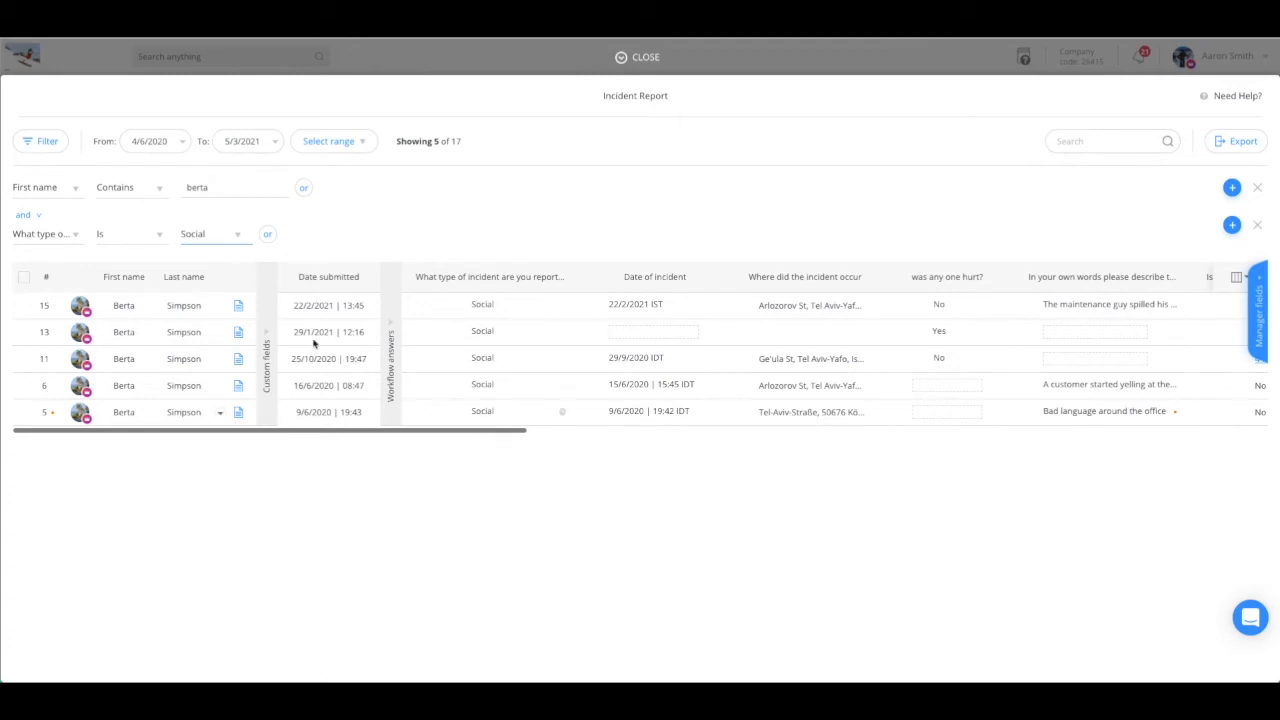
# Step: Scroll the filtered table right to the status, note and manager fields columns
pyautogui.hscroll(3)
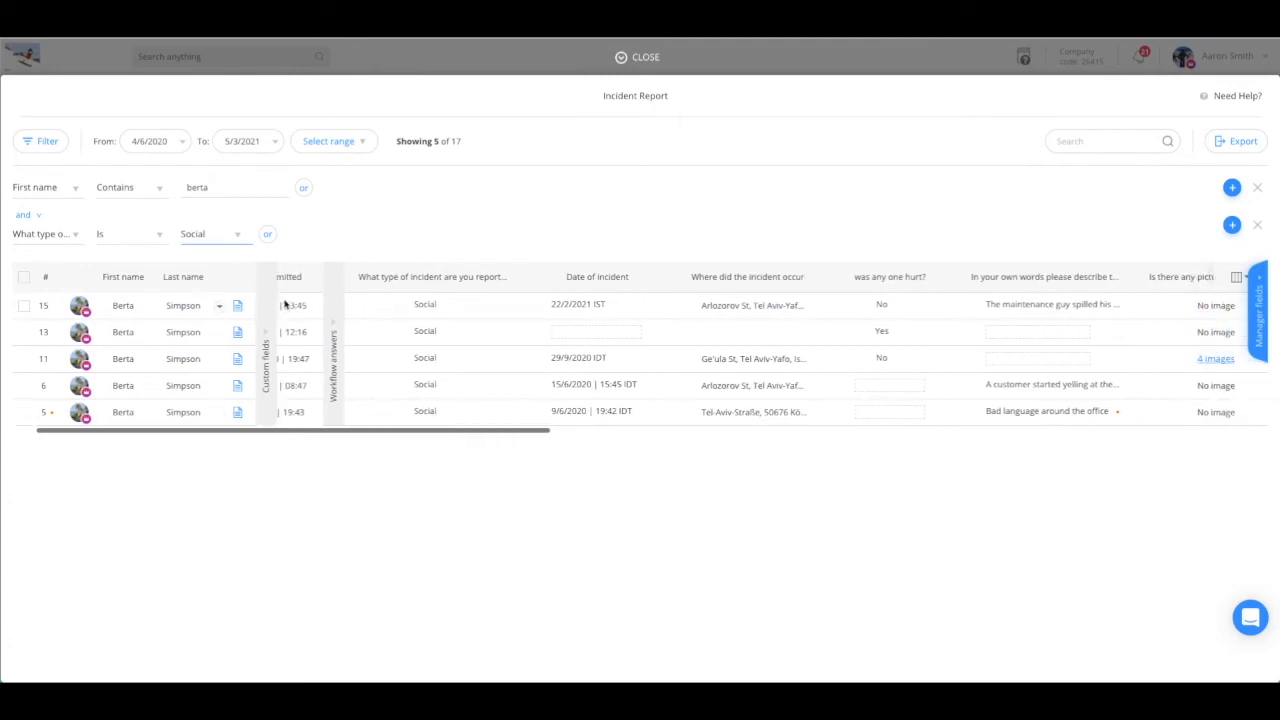
pyautogui.hscroll(3)
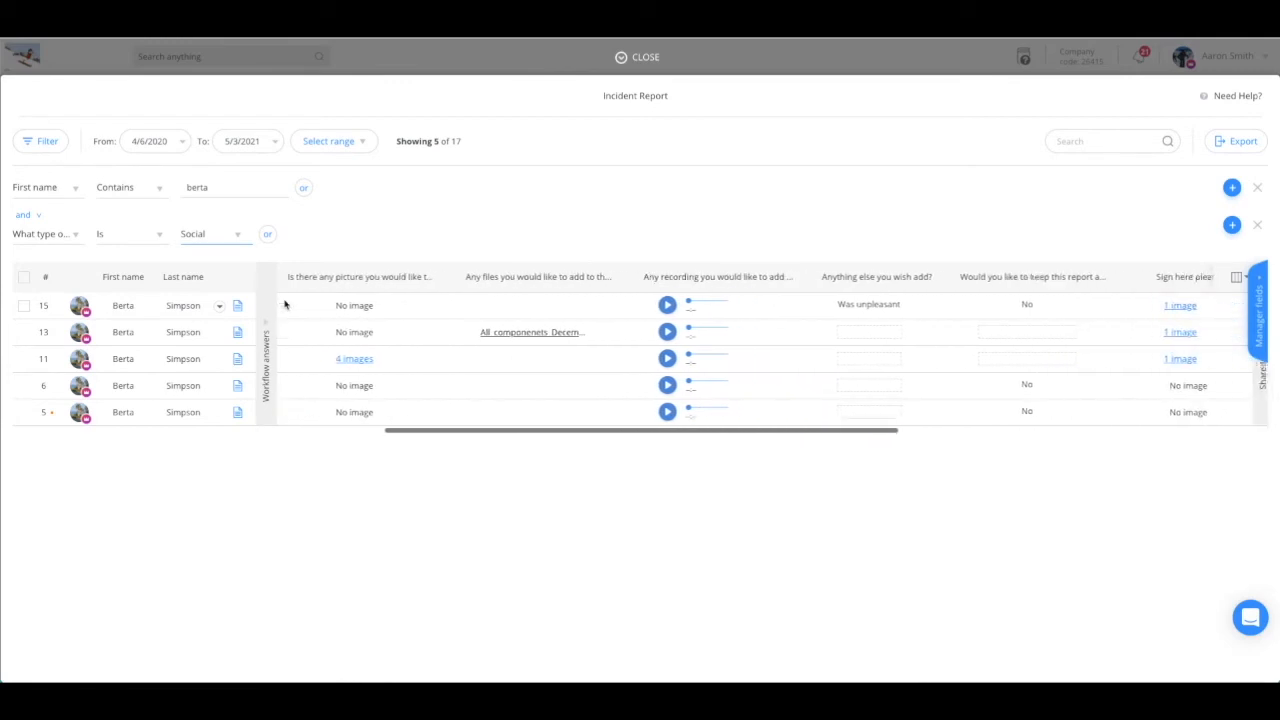
pyautogui.hscroll(3)
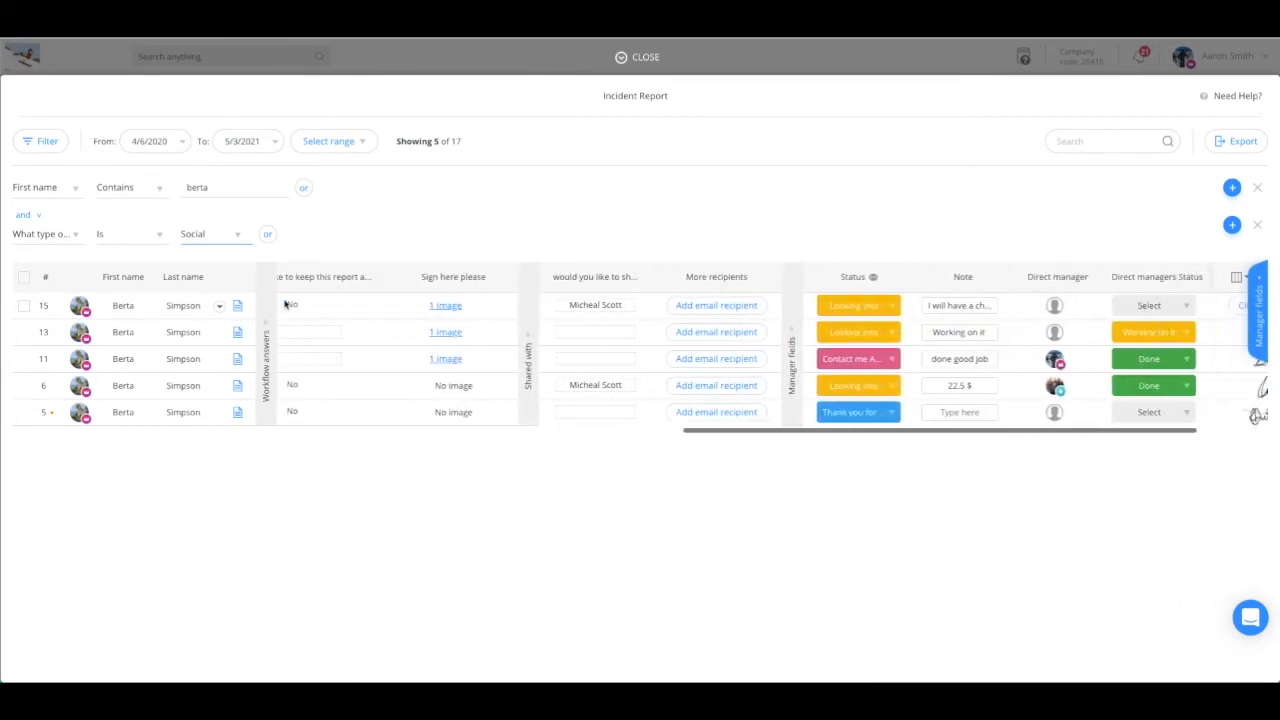
pyautogui.hscroll(3)
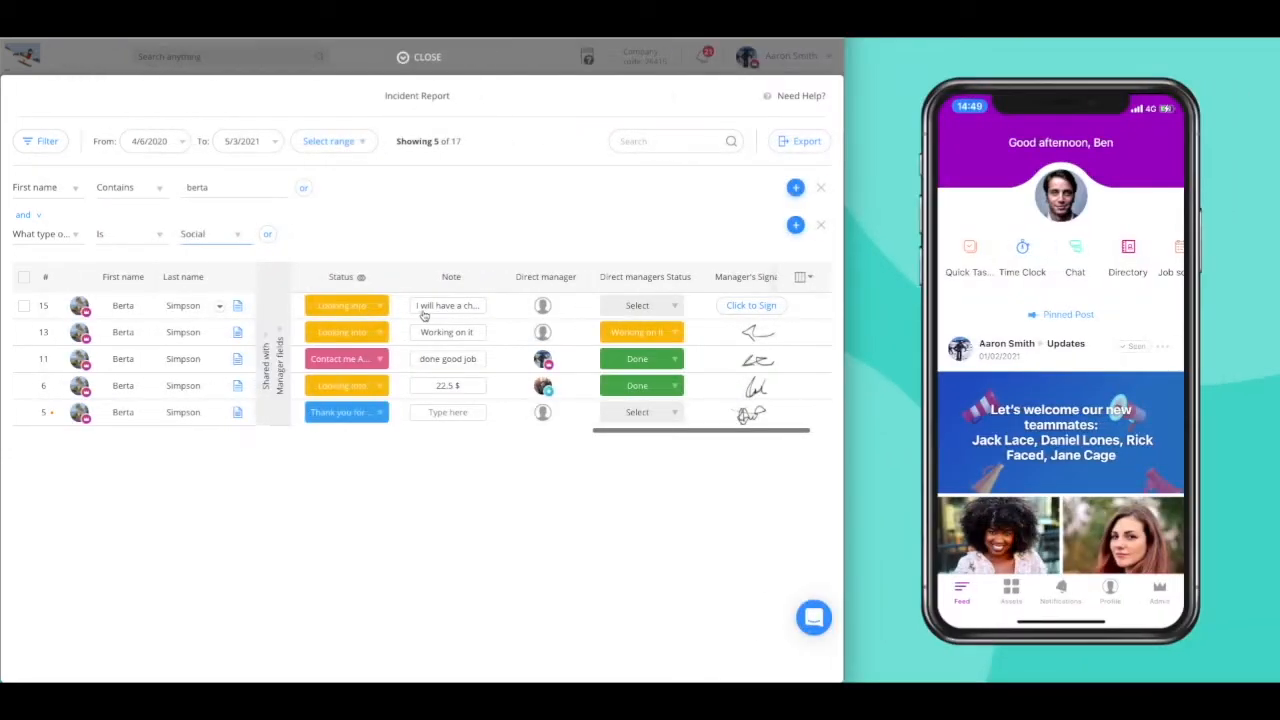
# Step: Assign Ben as the top entry's direct manager and view the report from his phone notification
pyautogui.click(544, 304)
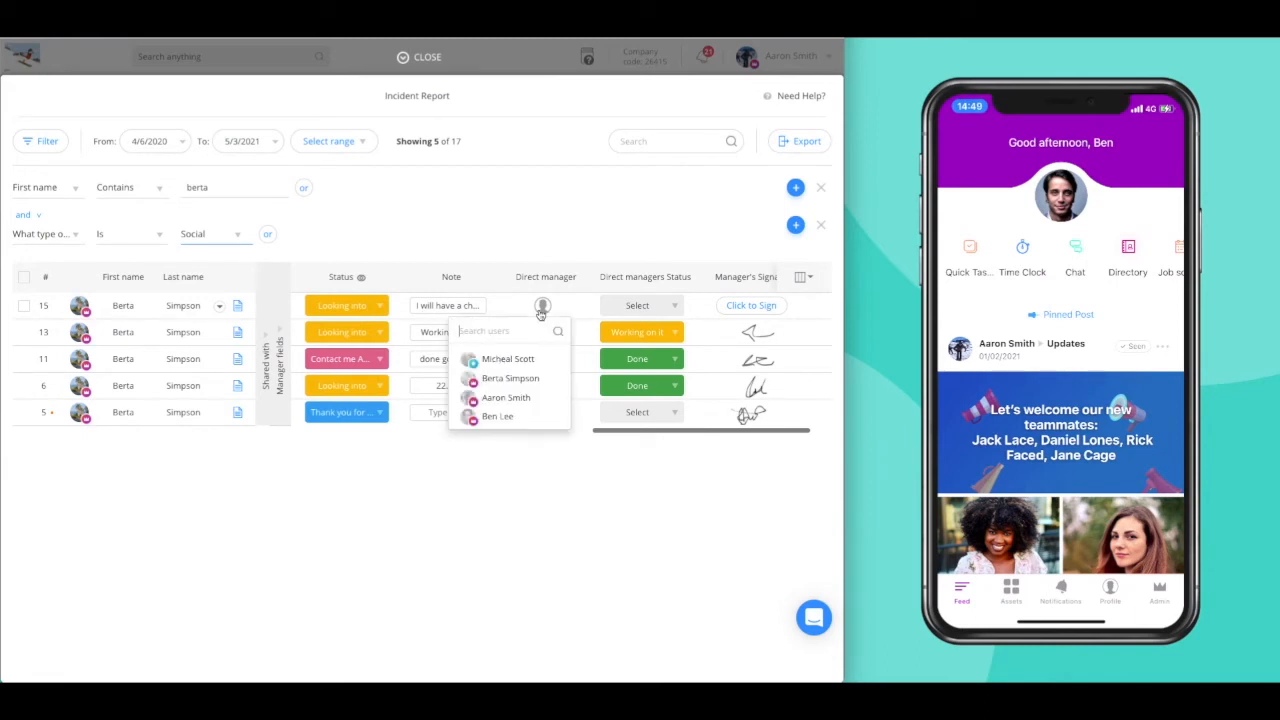
pyautogui.moveTo(496, 416)
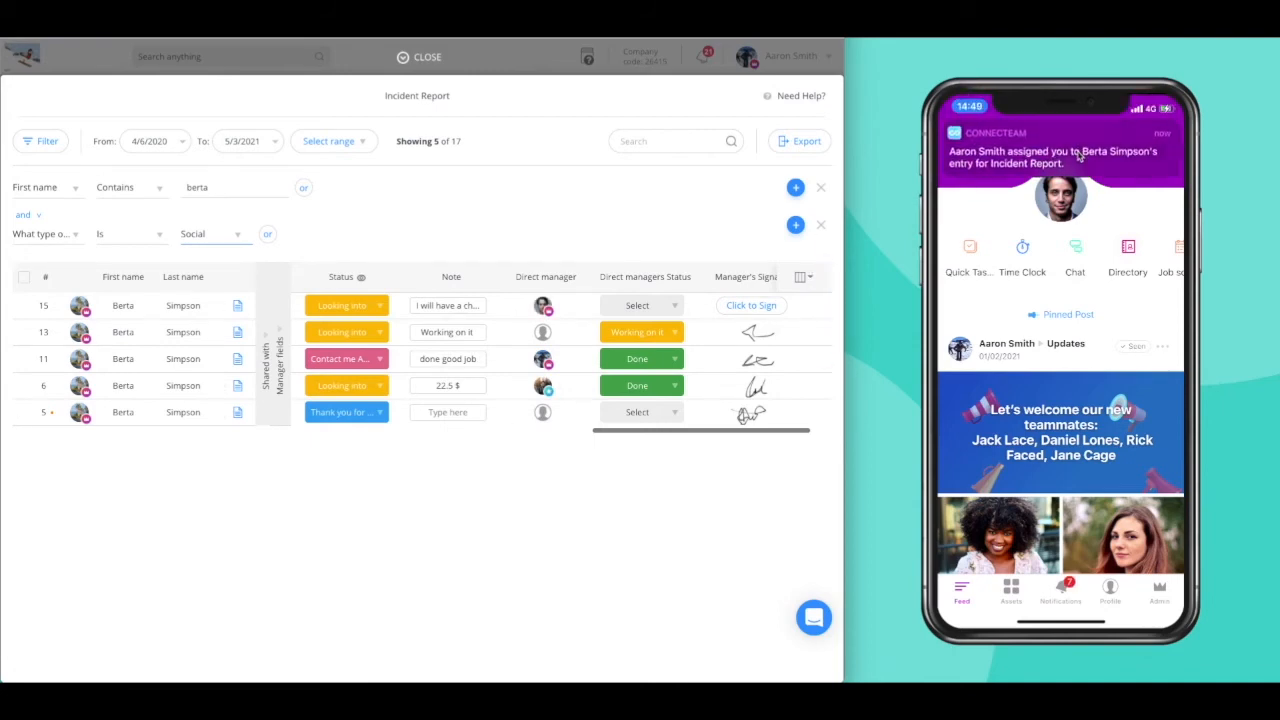
pyautogui.click(1158, 592)
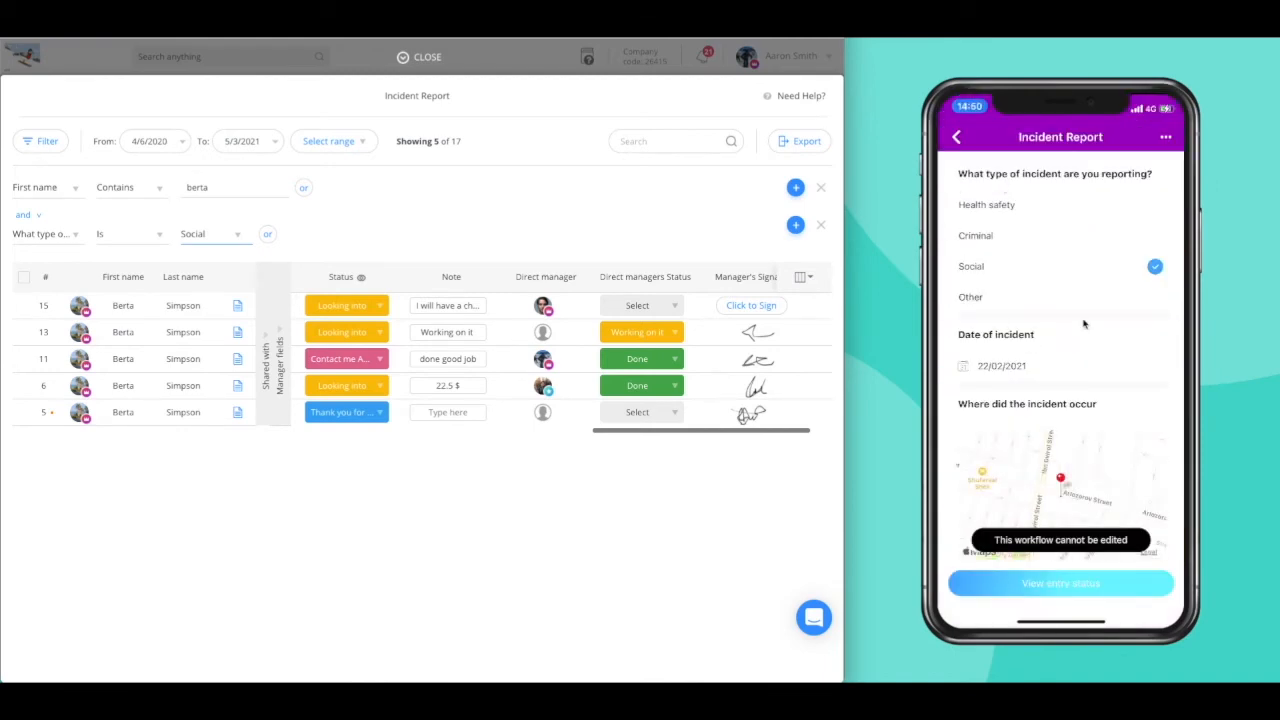
pyautogui.moveTo(1028, 220)
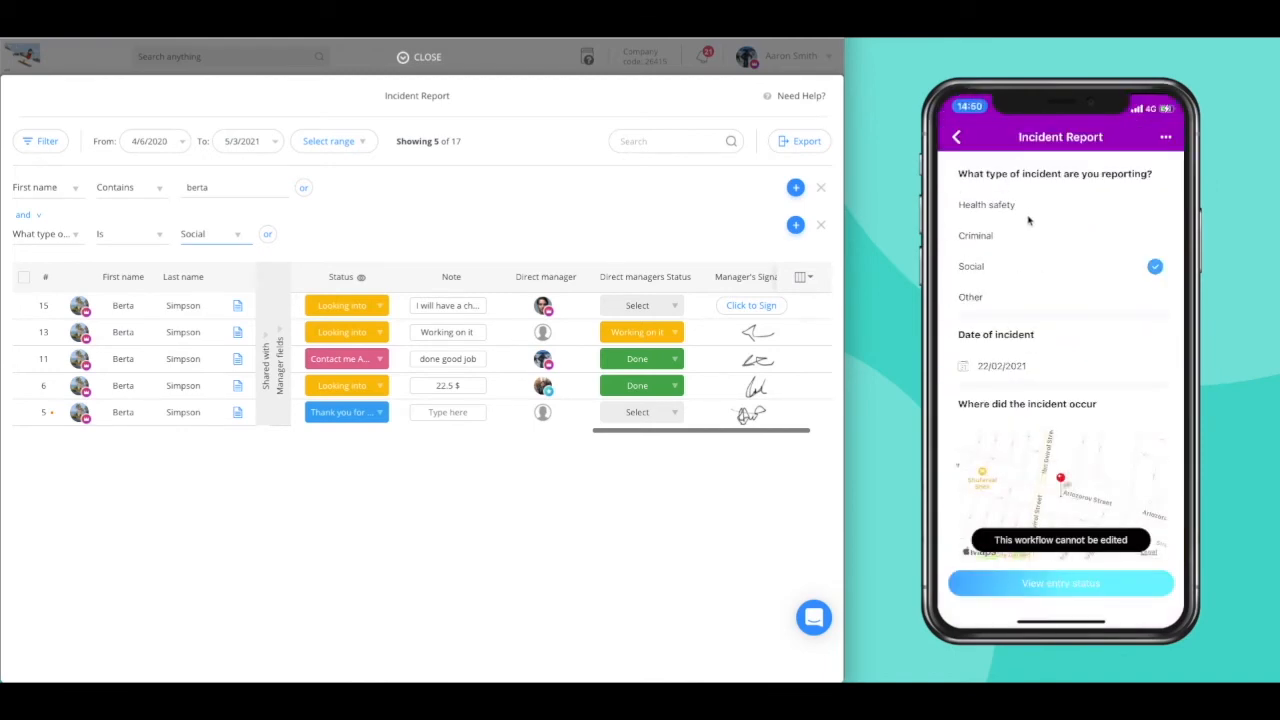
pyautogui.scroll(-3)
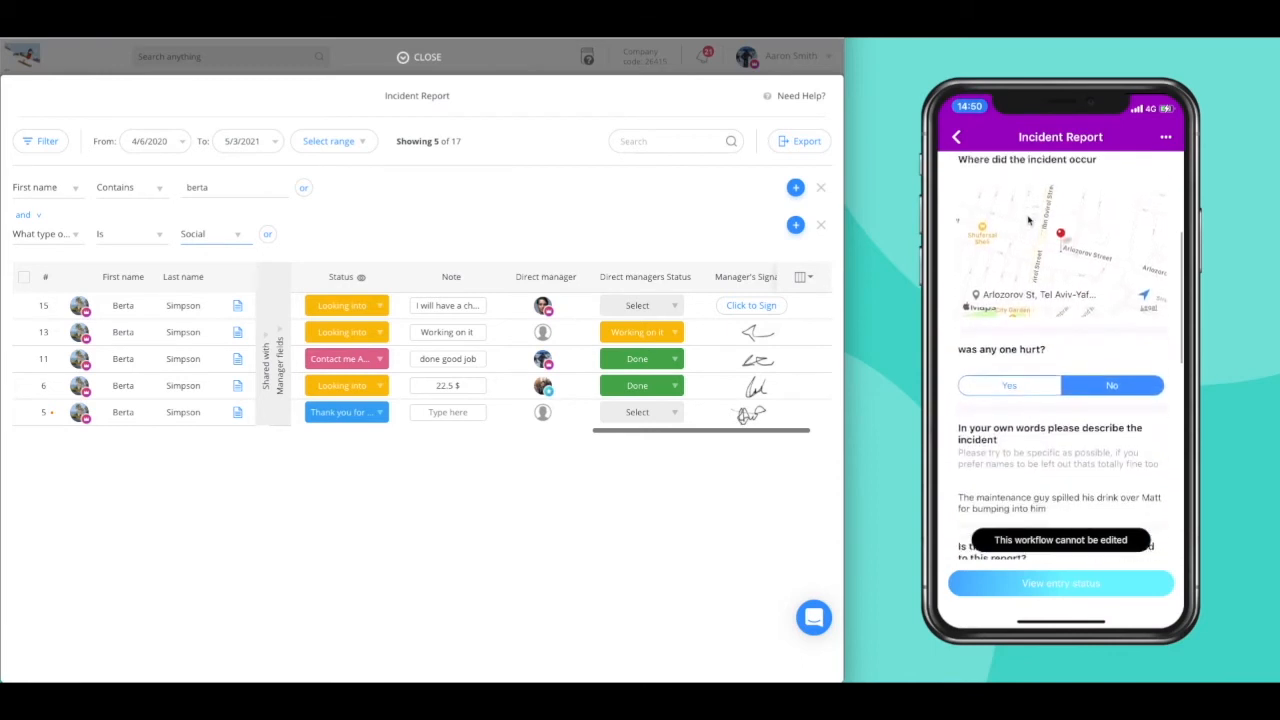
pyautogui.scroll(-3)
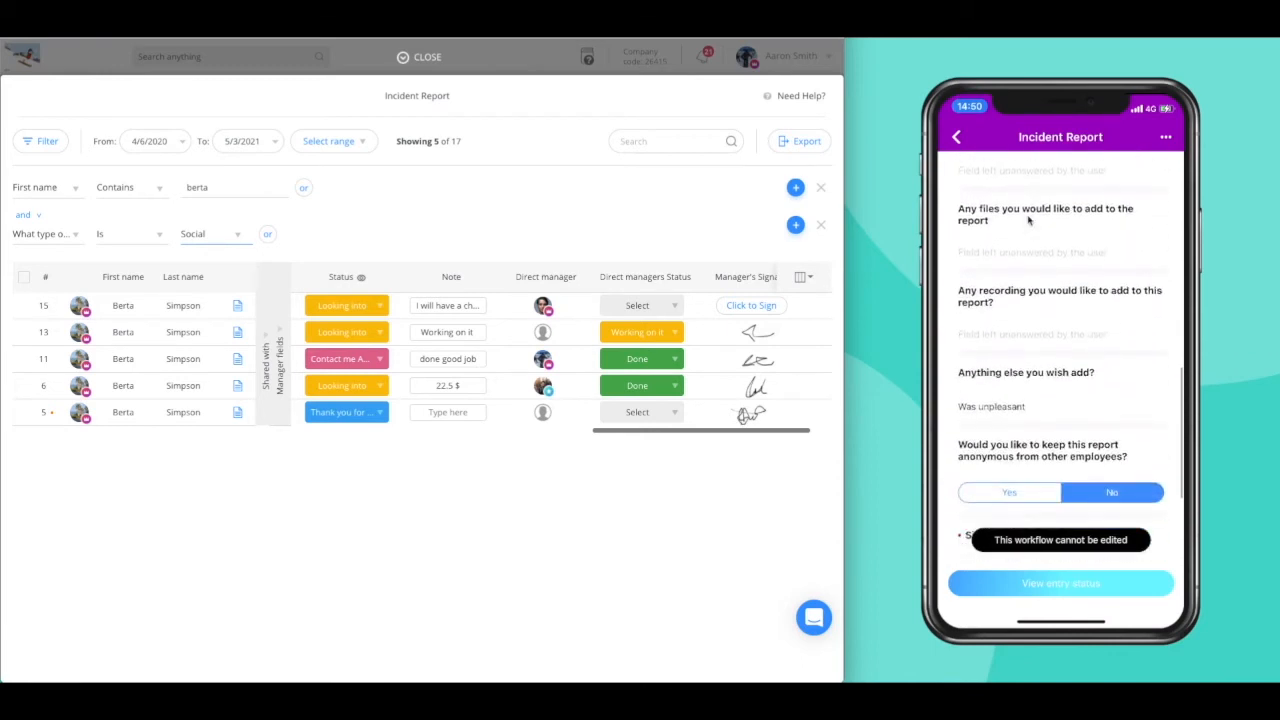
pyautogui.scroll(-3)
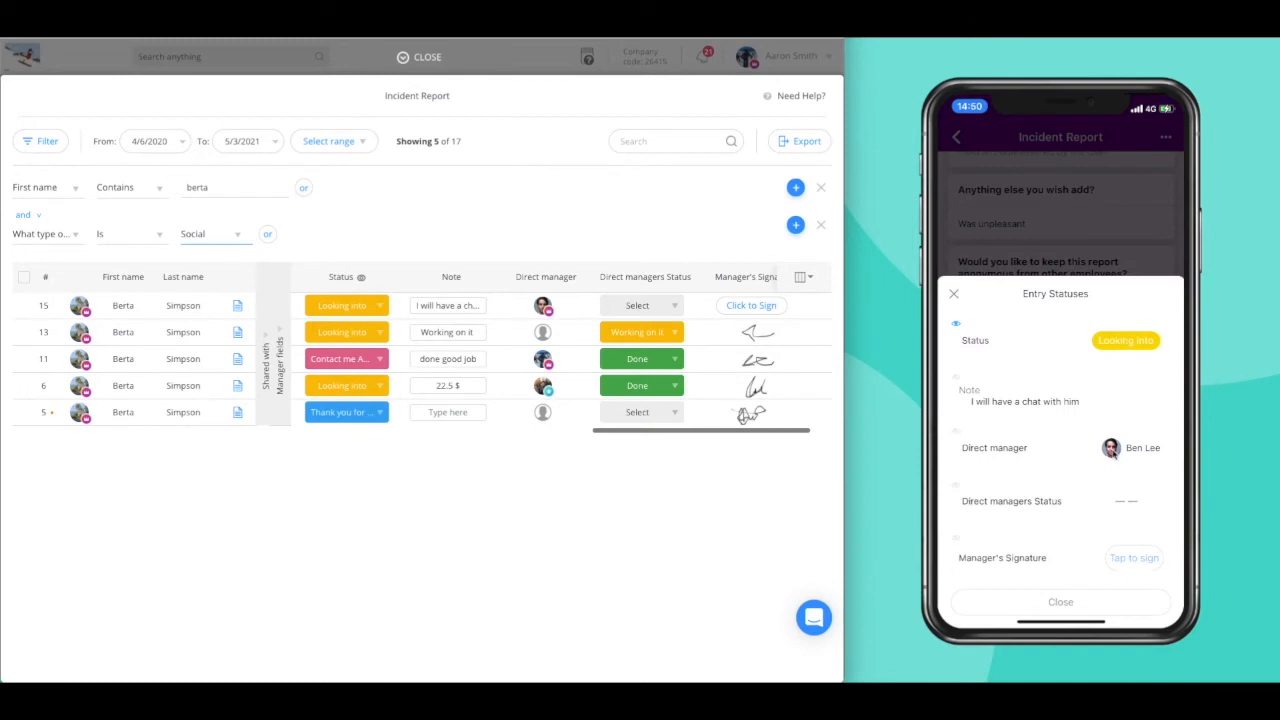
pyautogui.moveTo(1136, 504)
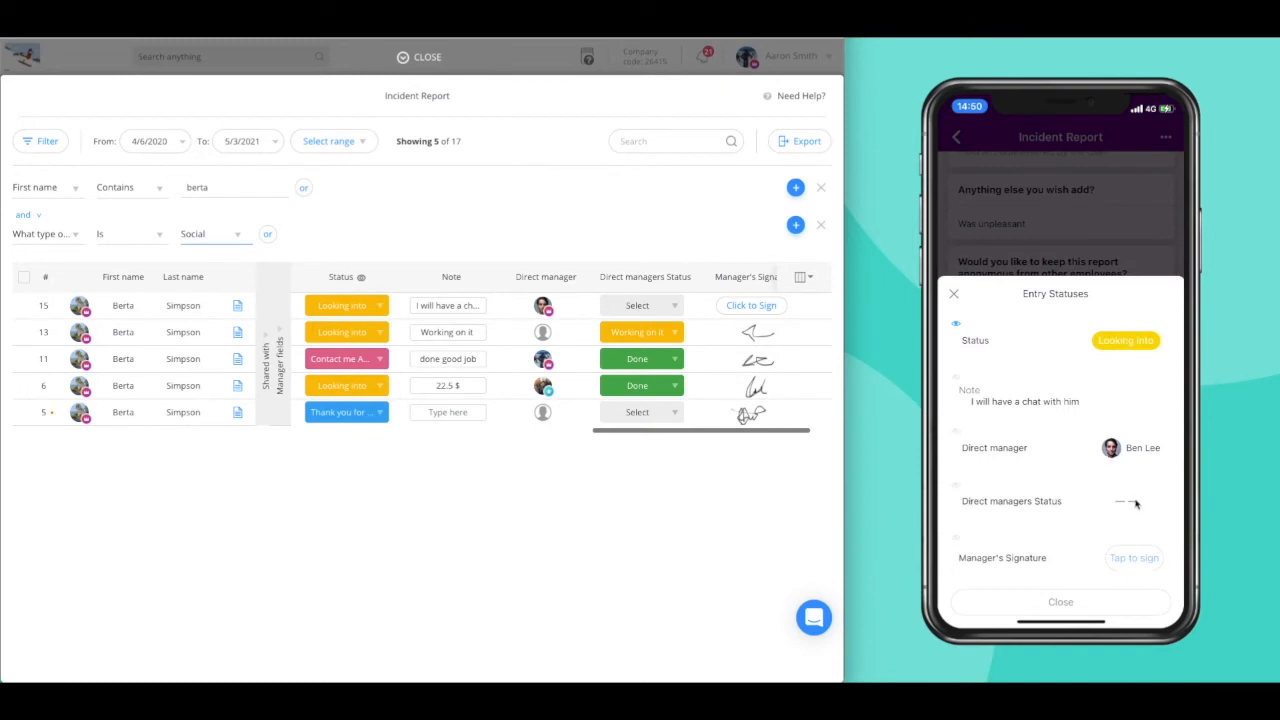
# Step: Mark Direct managers Status as Done and save Ben's drawn signature on the phone
pyautogui.click(1126, 500)
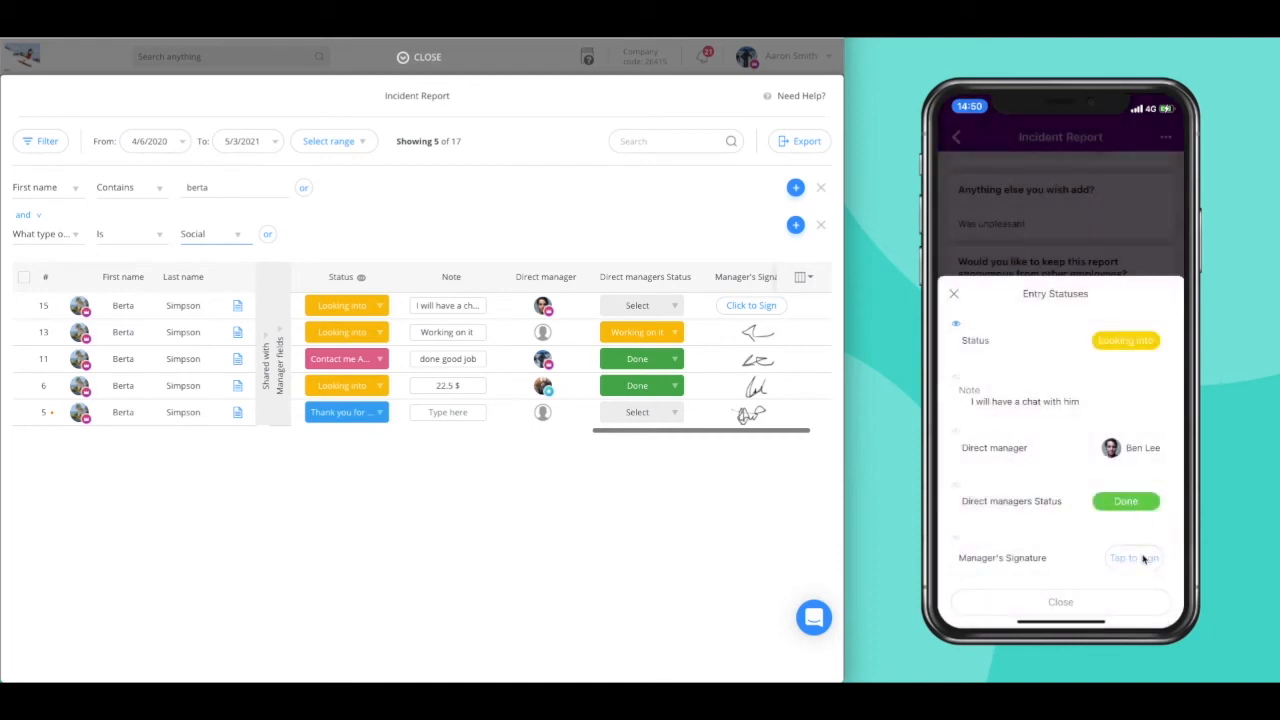
pyautogui.click(1132, 556)
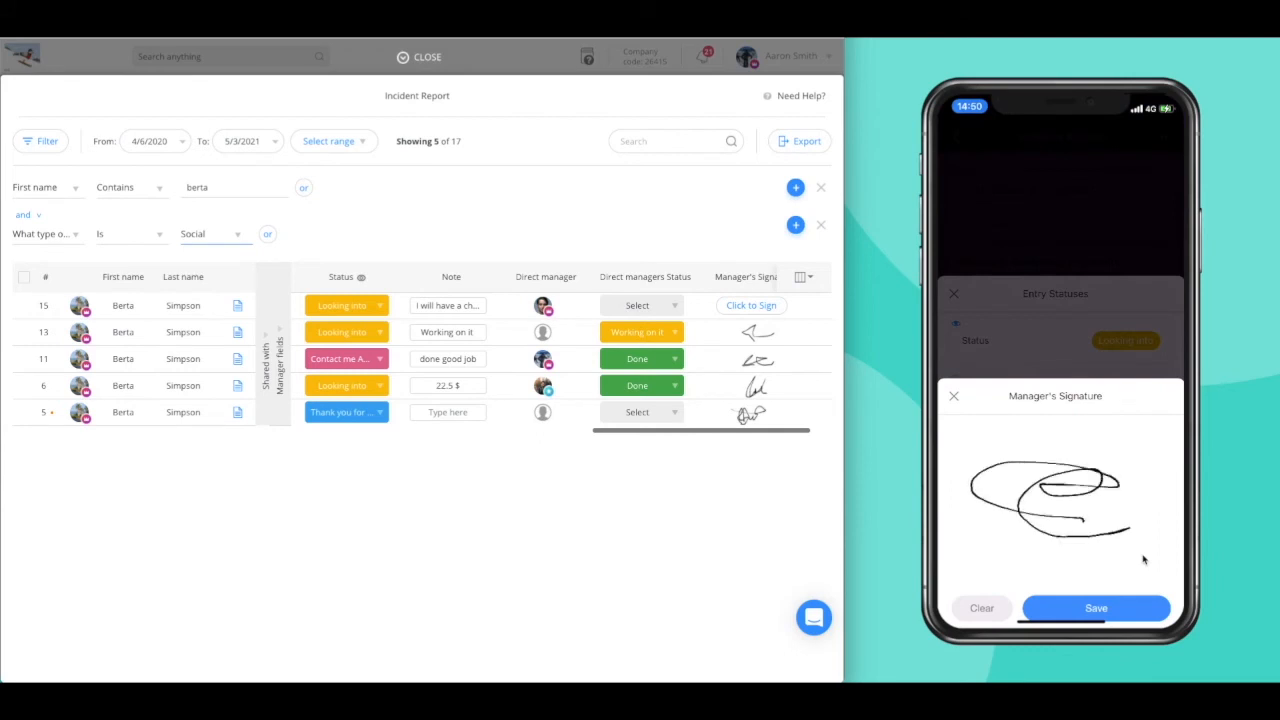
pyautogui.click(1096, 608)
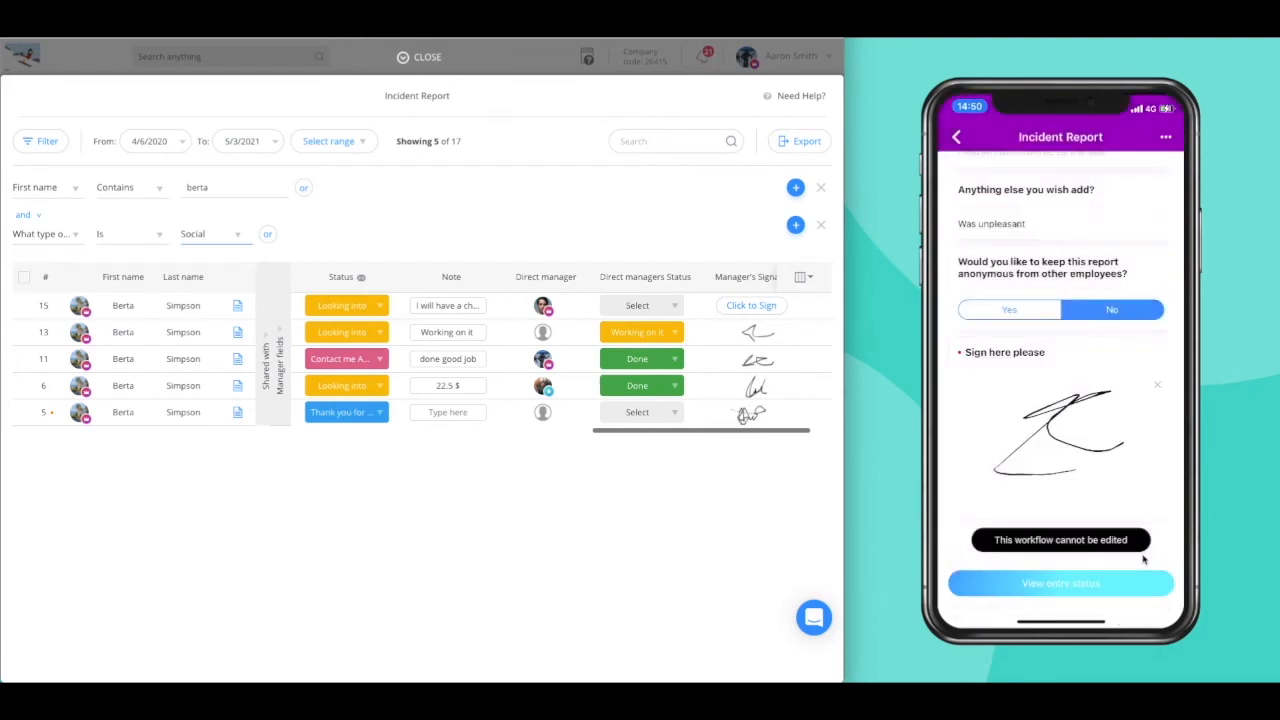
pyautogui.click(1060, 584)
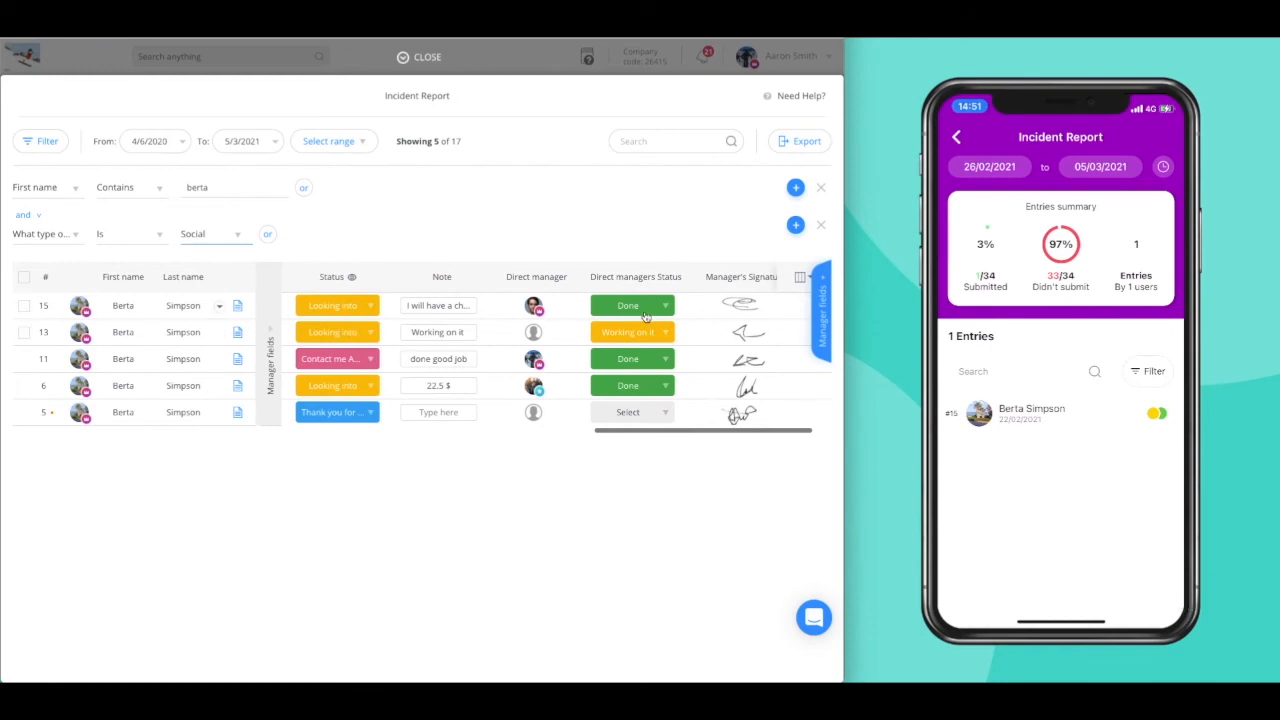
pyautogui.moveTo(704, 308)
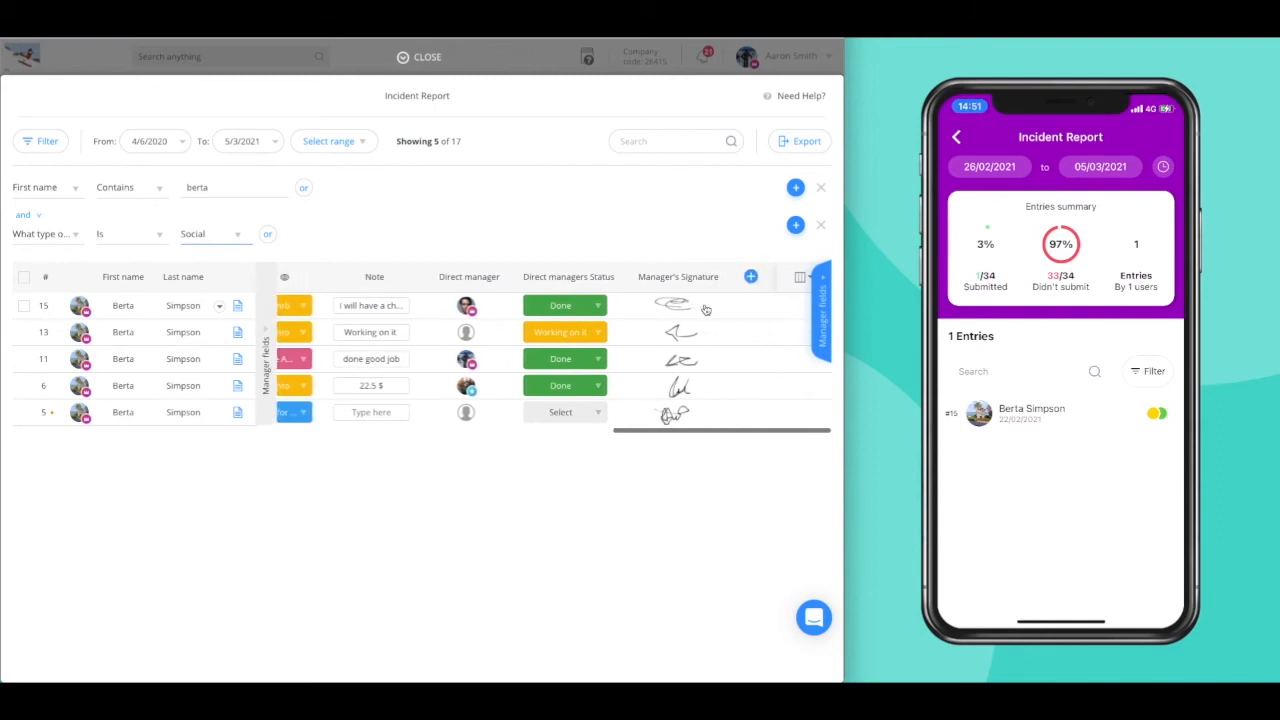
# Step: Start a third filter condition from the signature cell of the Done report in row 15
pyautogui.click(750, 276)
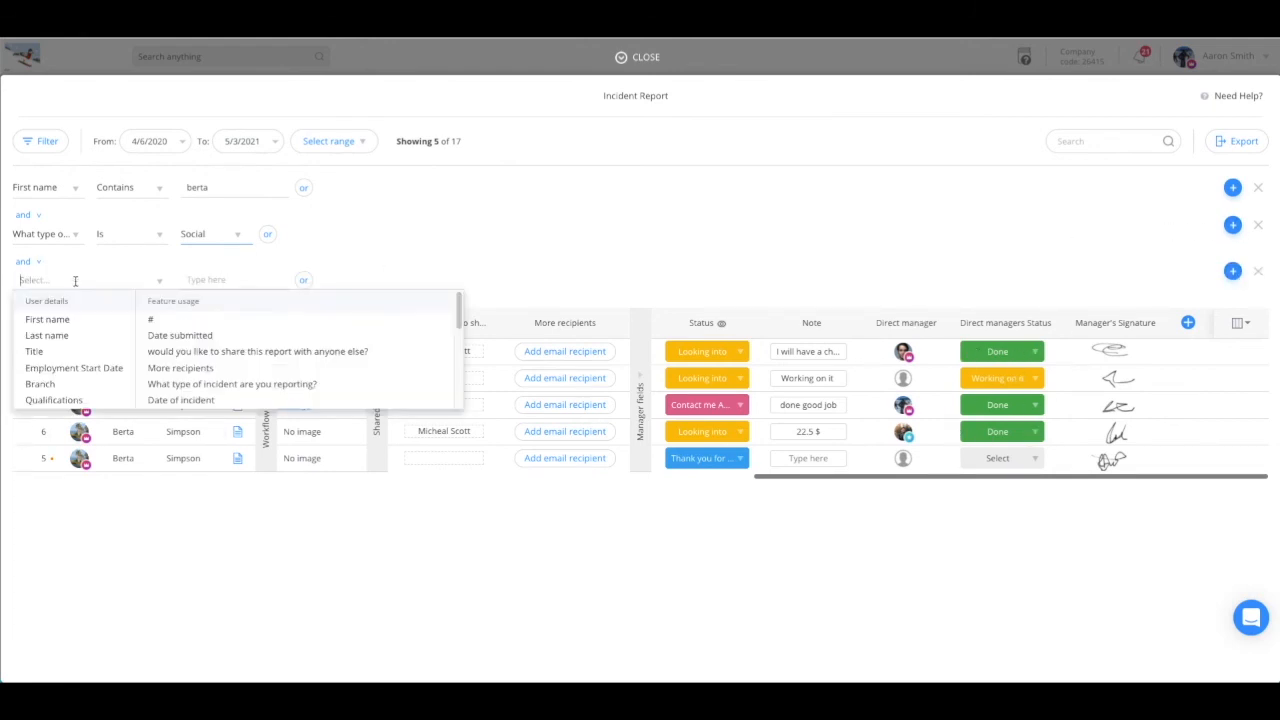
# Step: Filter on Direct managers Status = Done, leaving 3 entries, and select them all
pyautogui.scroll(-3)
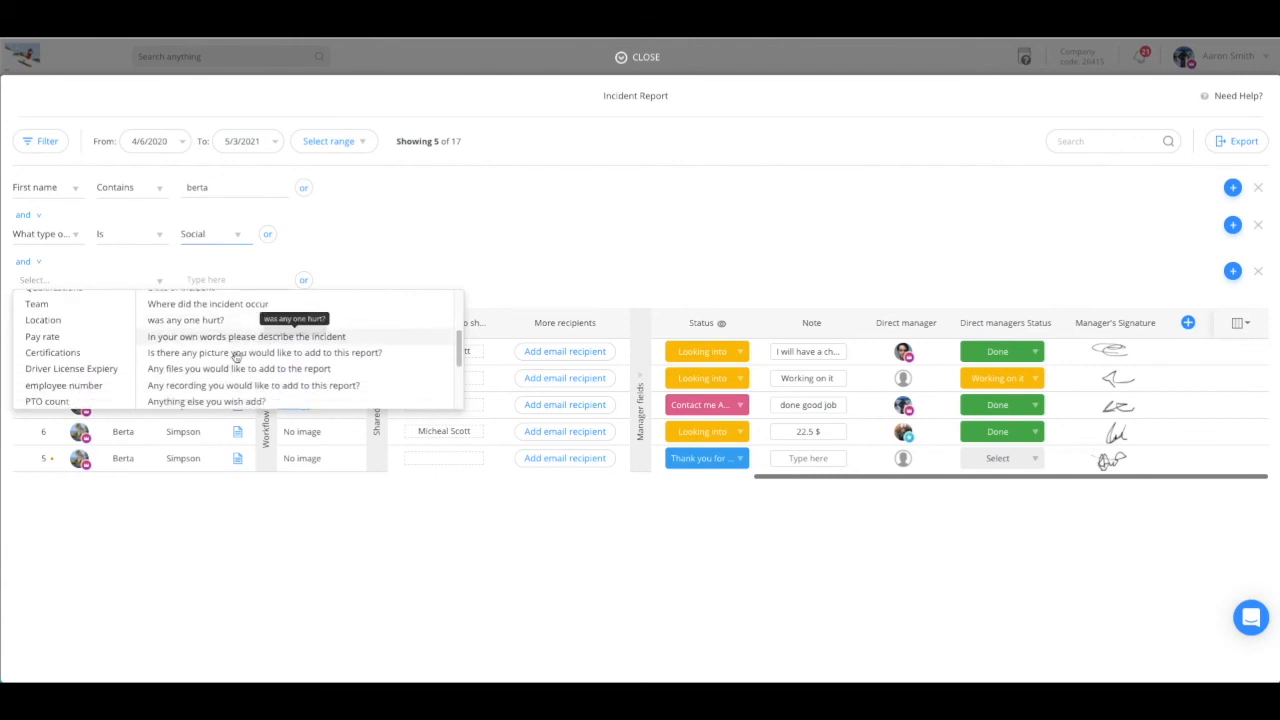
pyautogui.scroll(-3)
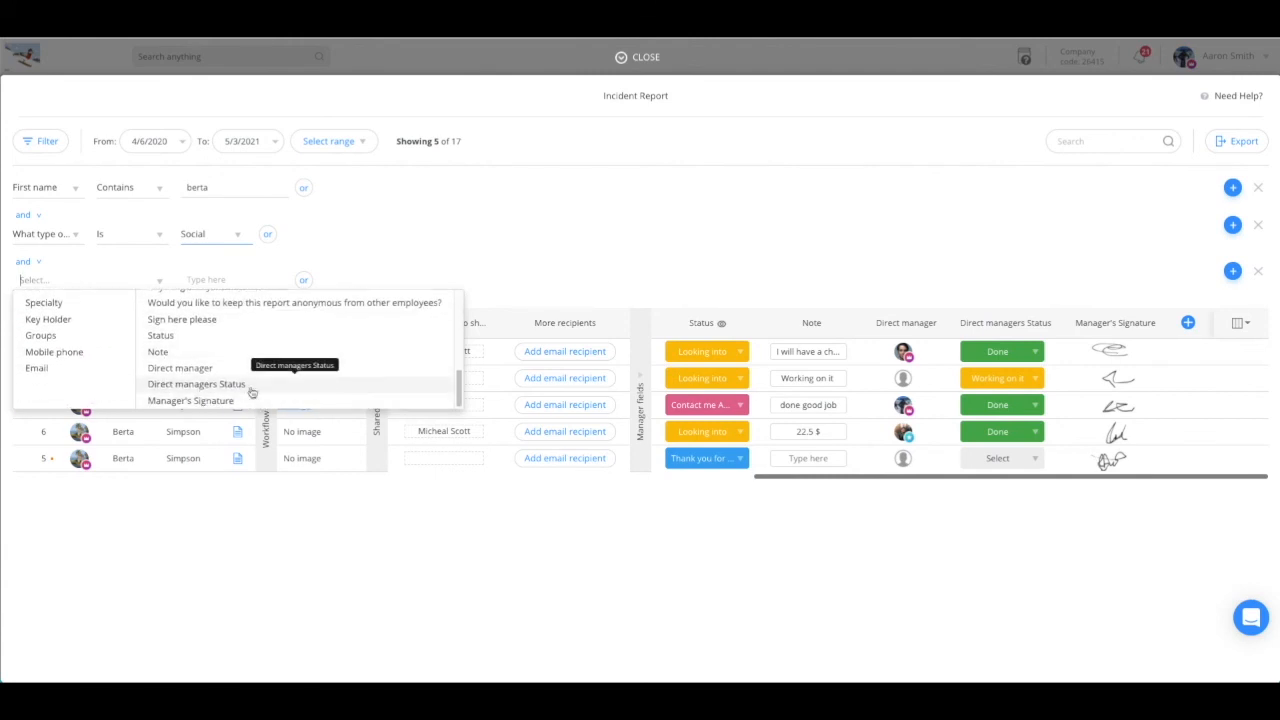
pyautogui.click(180, 368)
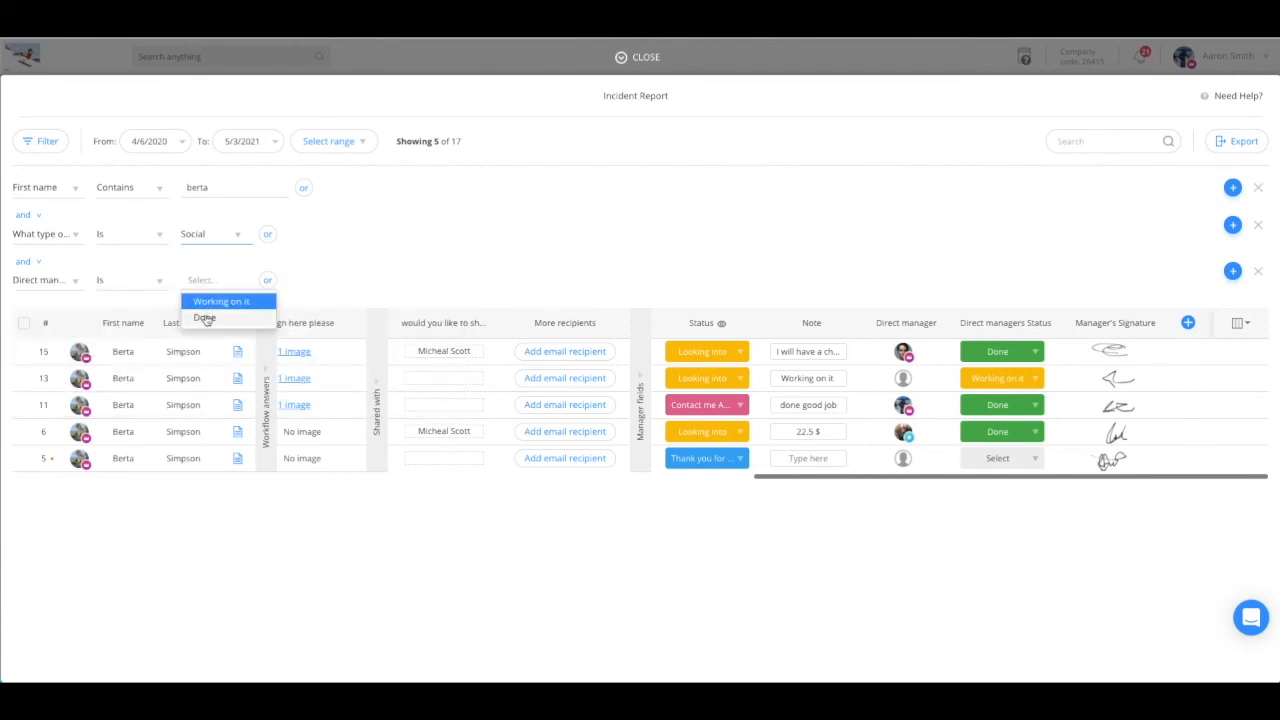
pyautogui.click(204, 316)
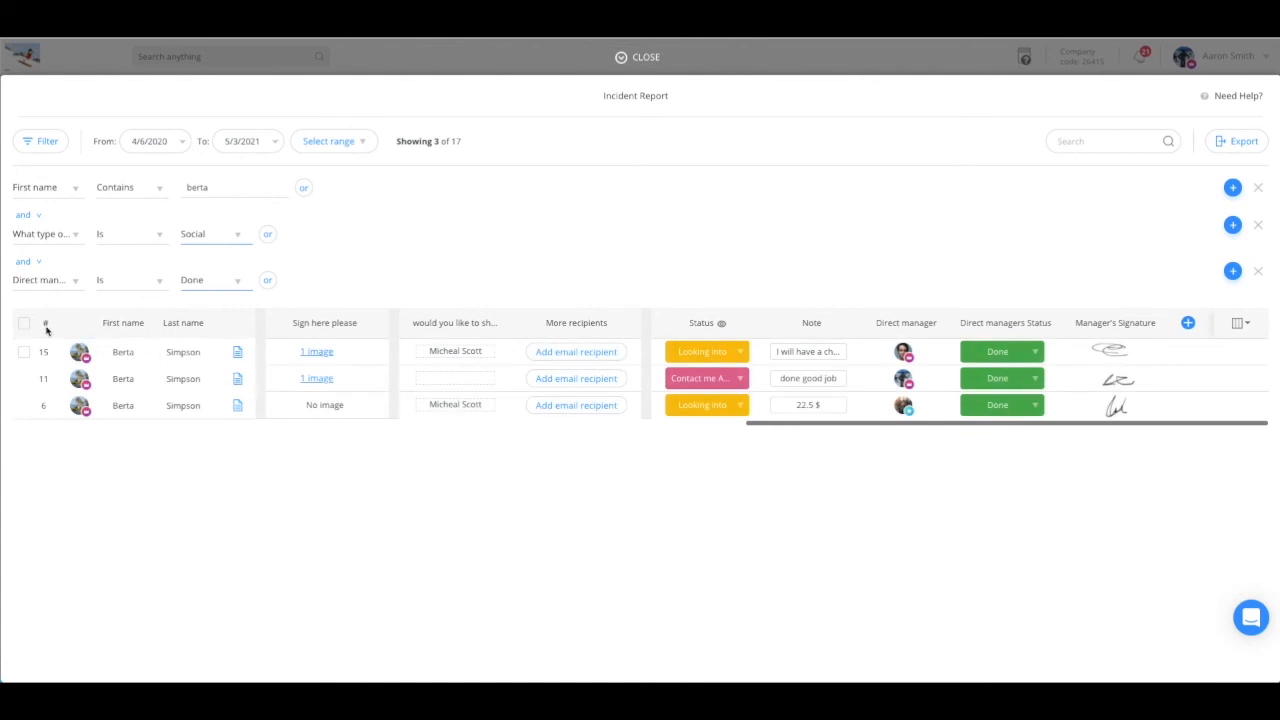
pyautogui.click(24, 322)
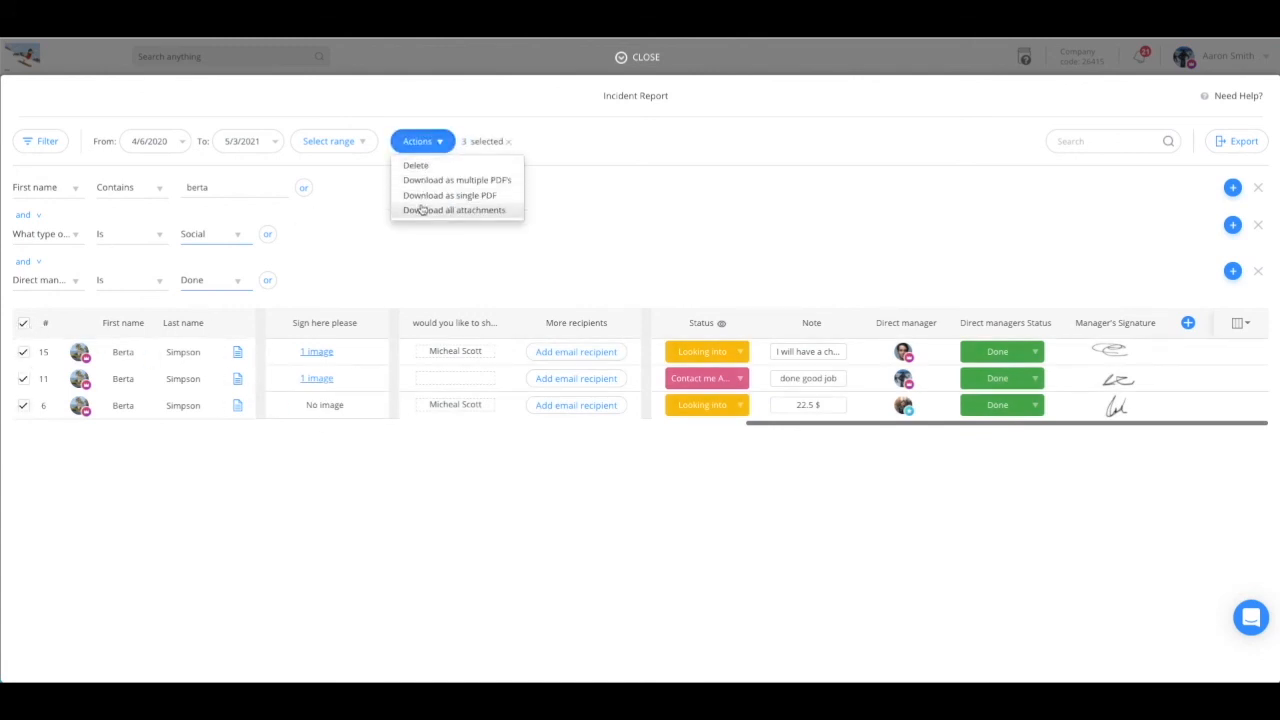
pyautogui.moveTo(1208, 164)
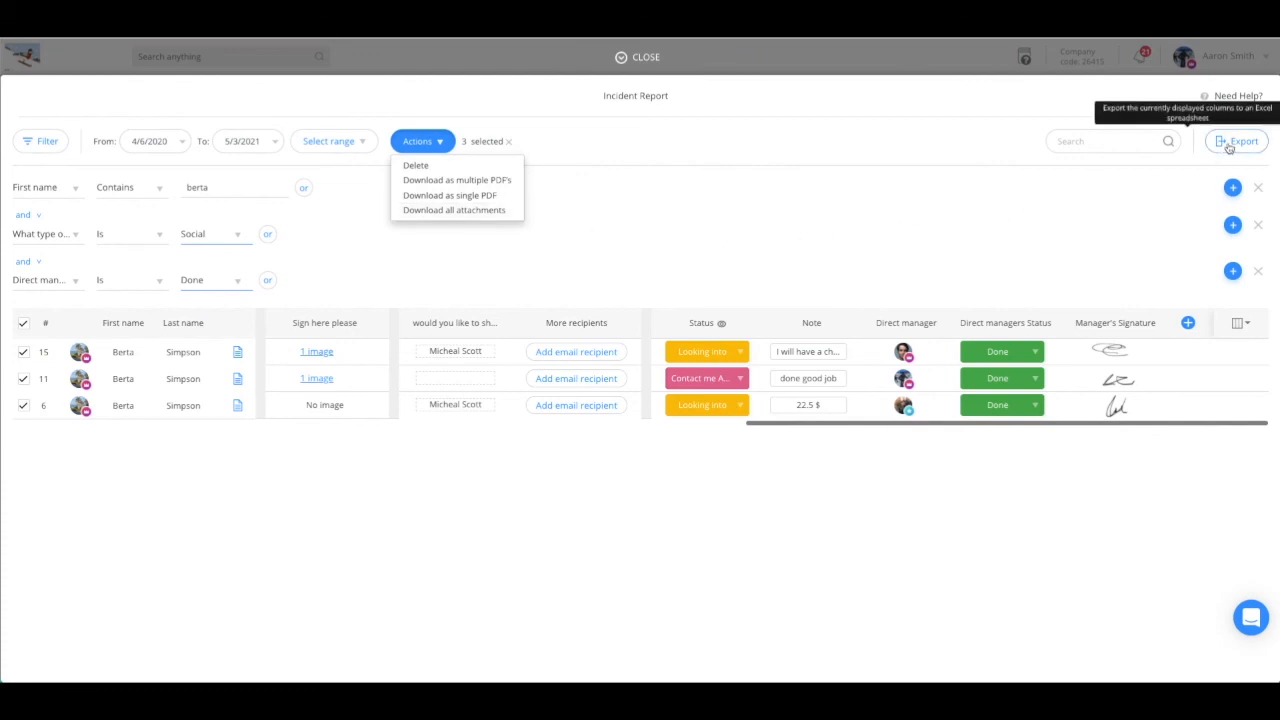
pyautogui.moveTo(564, 244)
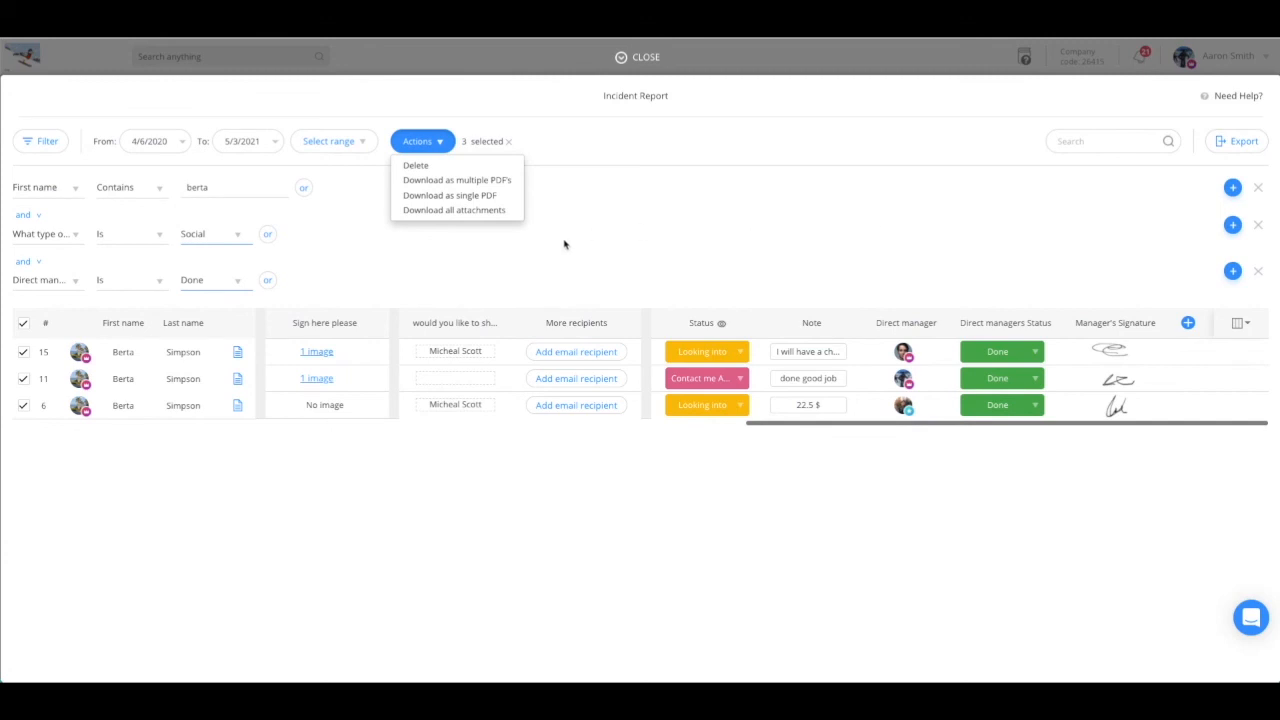
# Step: Dismiss the Actions menu of PDF/Excel download options, keeping the 3 Done entries selected
pyautogui.click(564, 244)
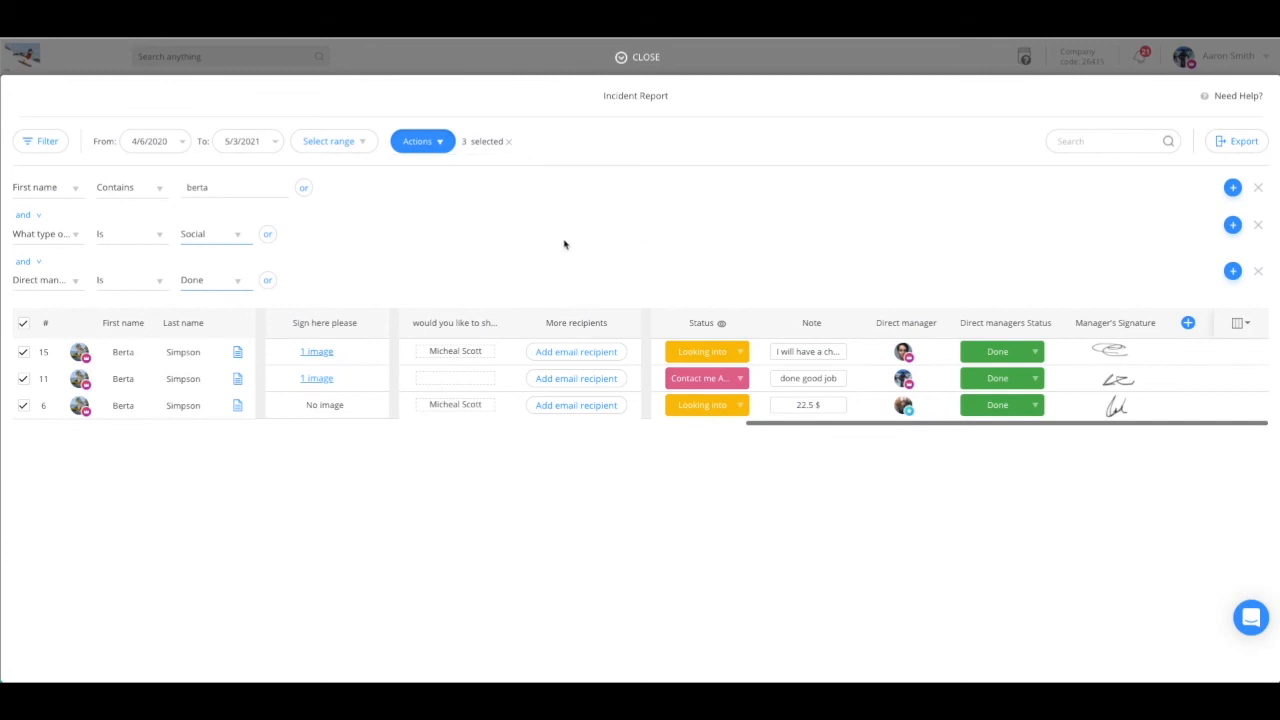